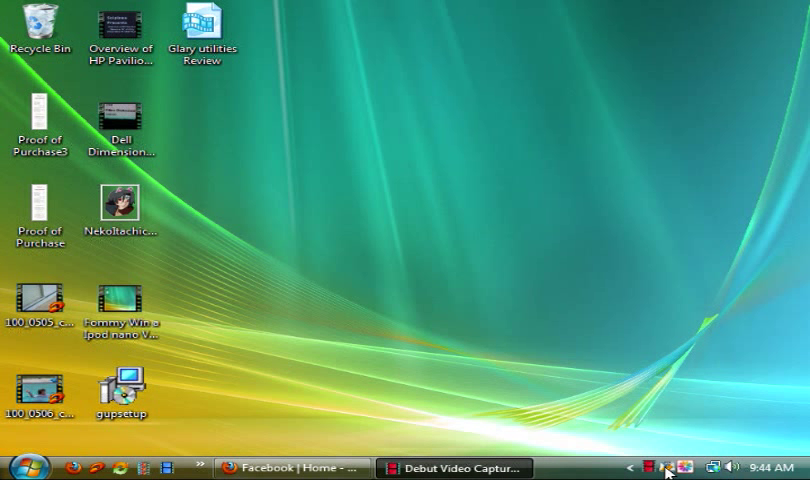
# - Launch Glary Utilities from its desktop shortcut, landing on 1-Click Maintenance
pyautogui.doubleClick(200, 30)
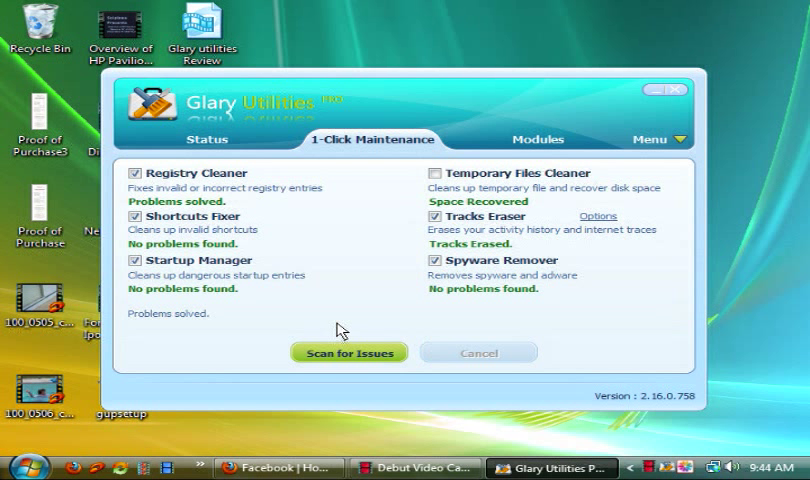
pyautogui.moveTo(348, 156)
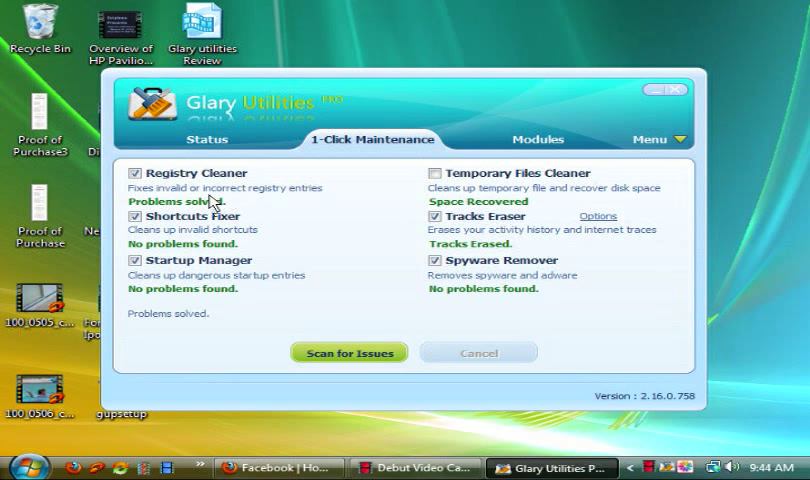
pyautogui.moveTo(230, 178)
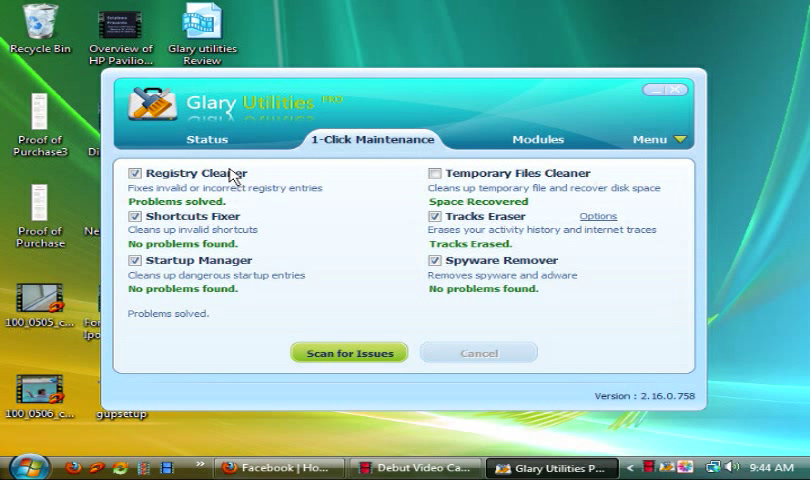
pyautogui.moveTo(206, 220)
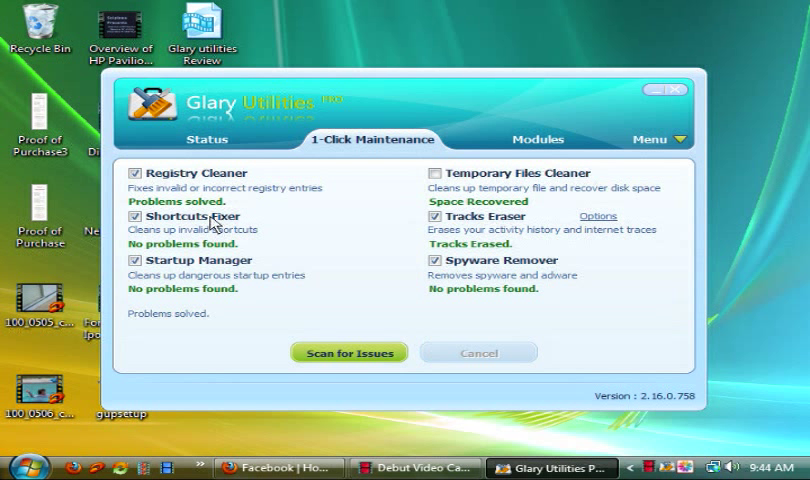
pyautogui.moveTo(226, 220)
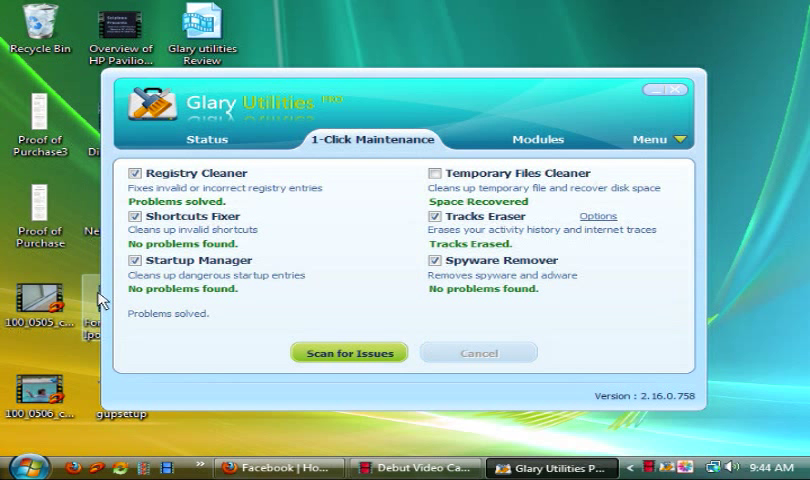
pyautogui.moveTo(170, 280)
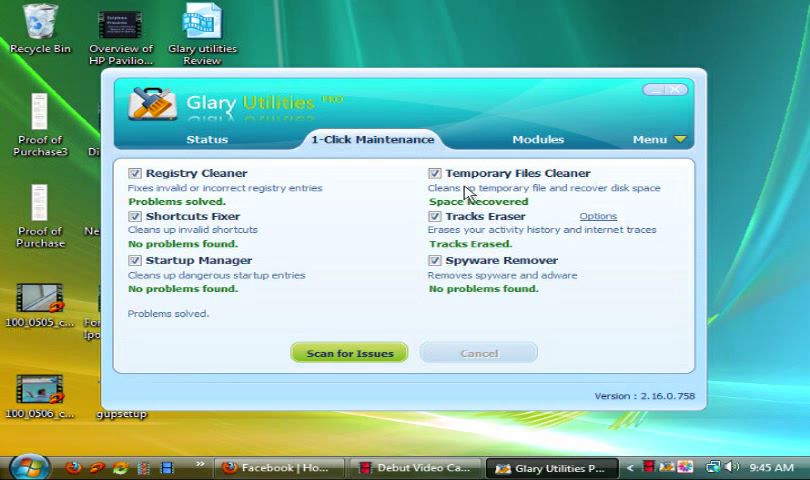
pyautogui.moveTo(438, 232)
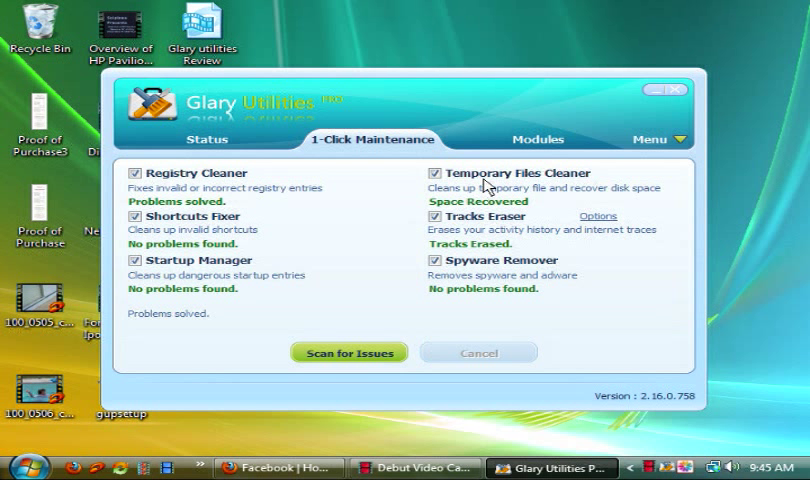
pyautogui.moveTo(540, 156)
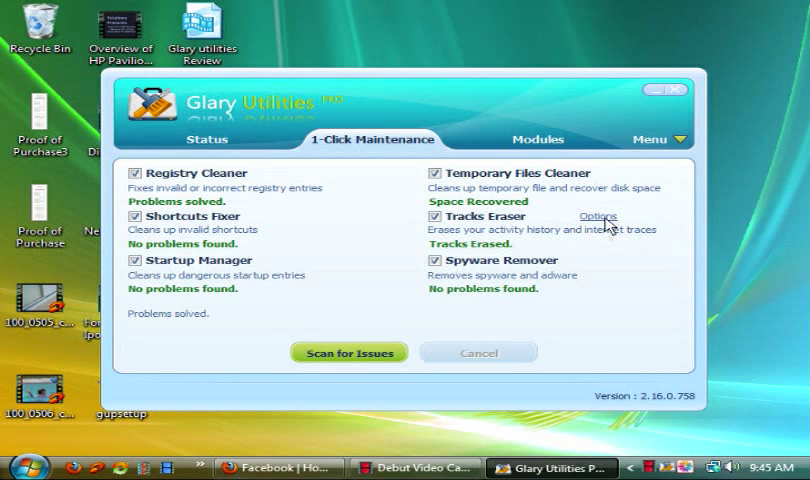
pyautogui.click(602, 216)
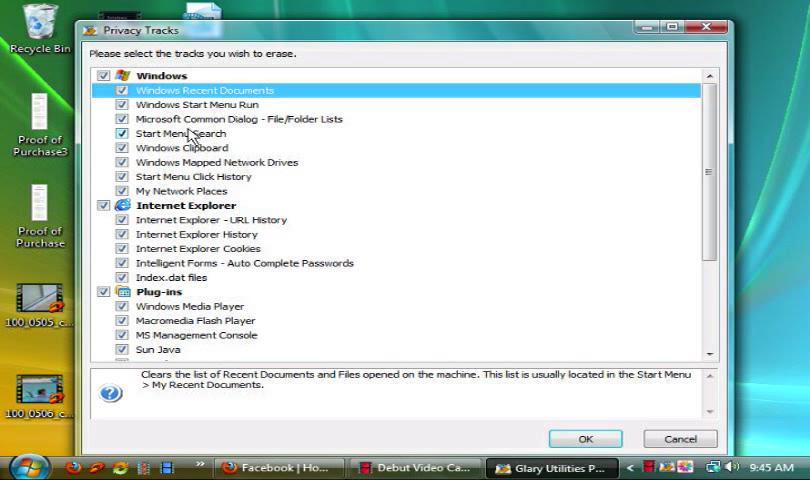
pyautogui.moveTo(232, 168)
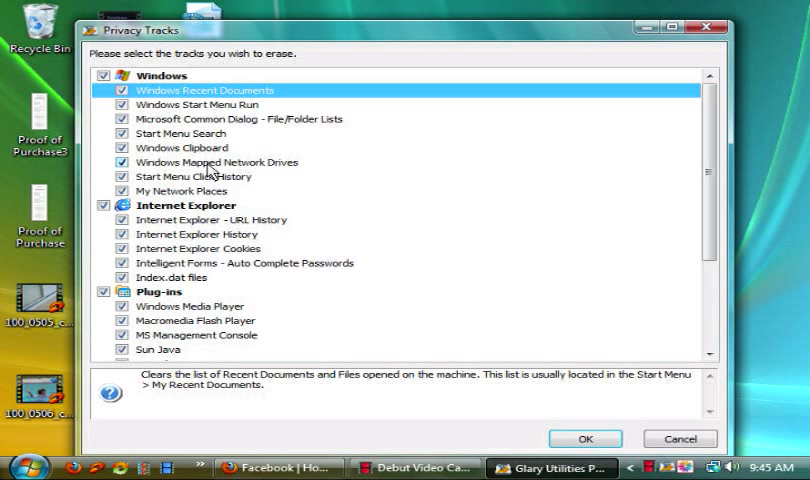
pyautogui.moveTo(222, 160)
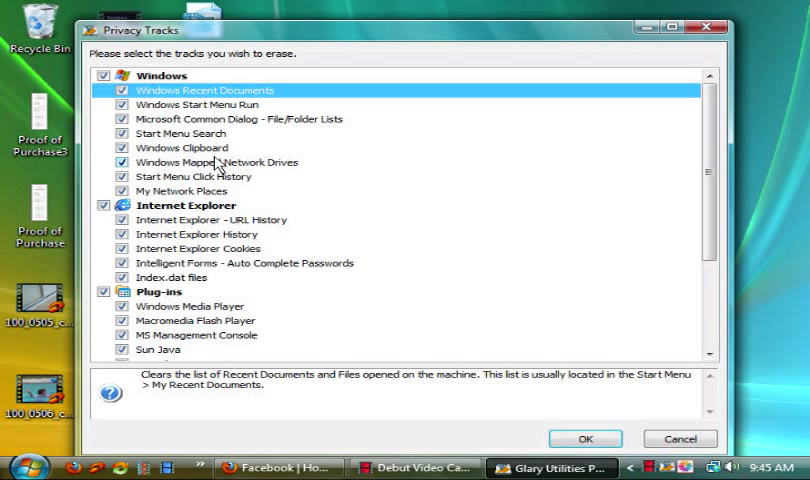
pyautogui.scroll(-3)
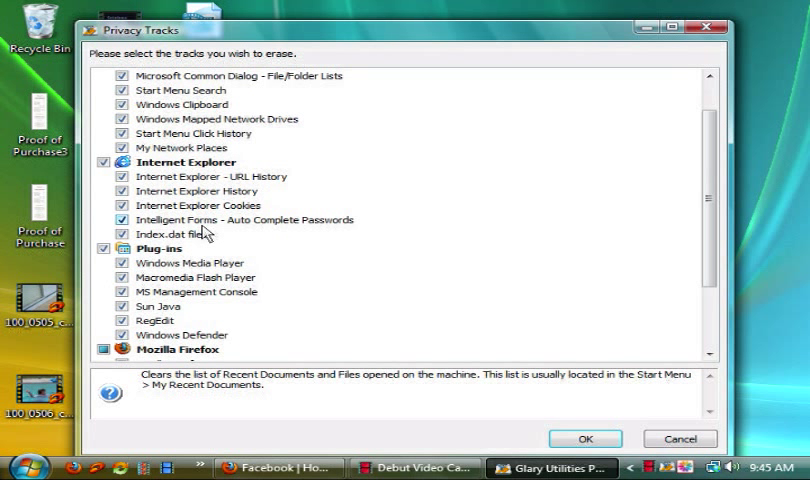
pyautogui.scroll(-3)
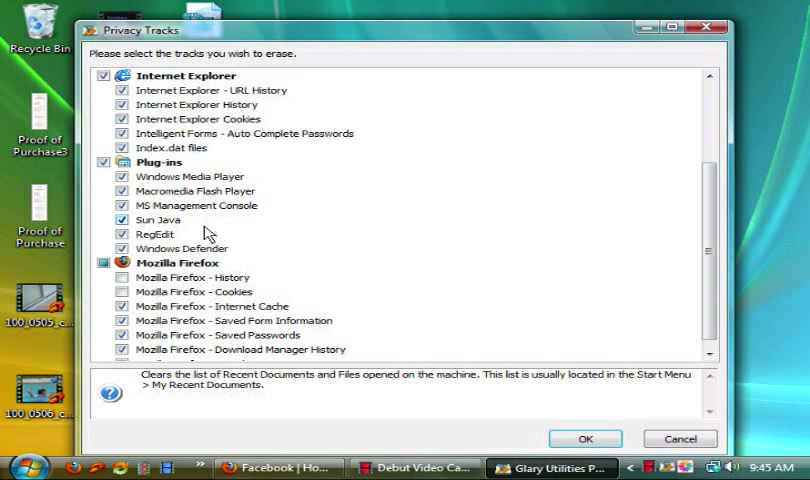
pyautogui.moveTo(206, 220)
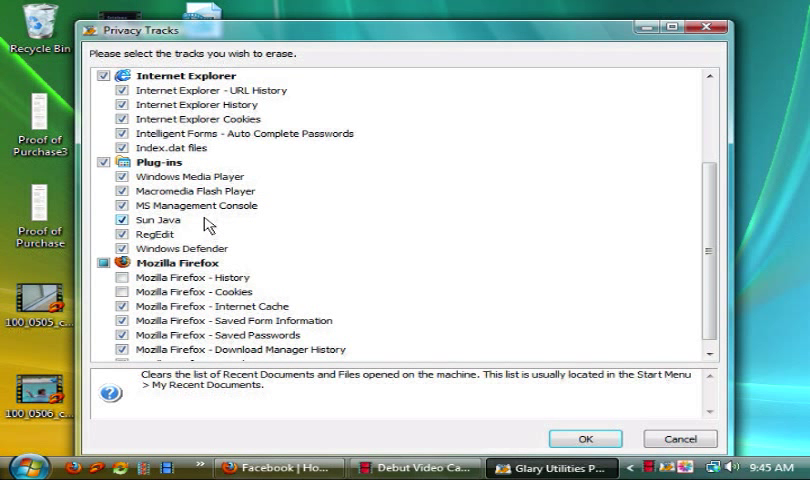
pyautogui.scroll(-3)
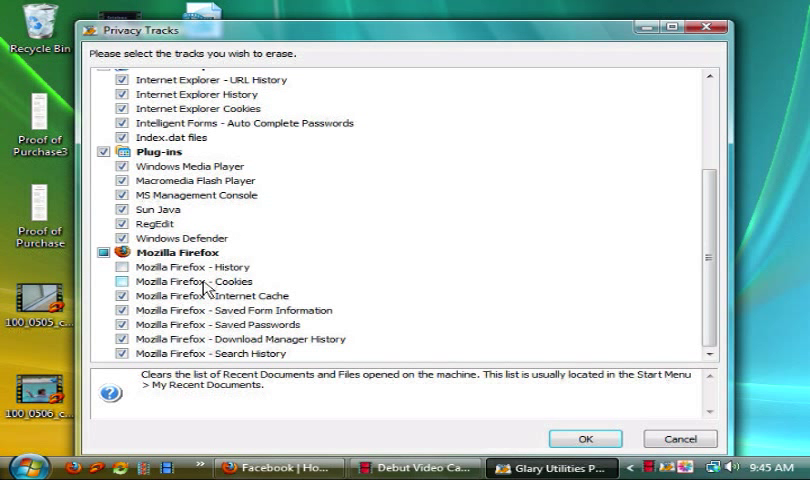
pyautogui.click(118, 296)
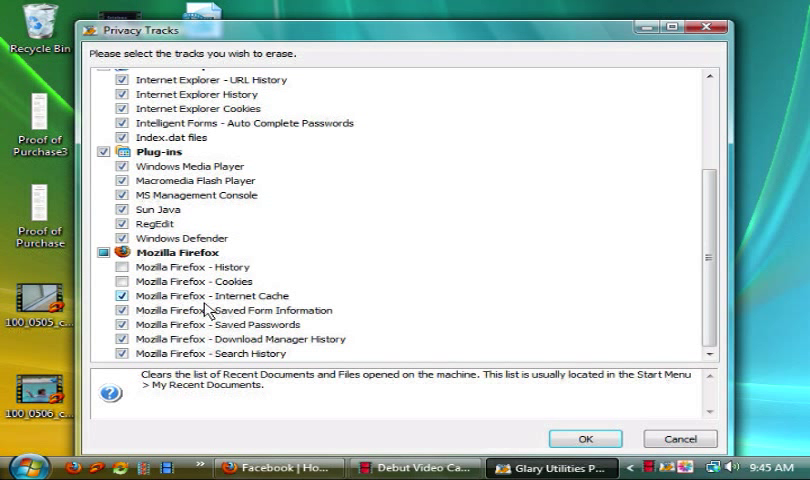
pyautogui.click(118, 338)
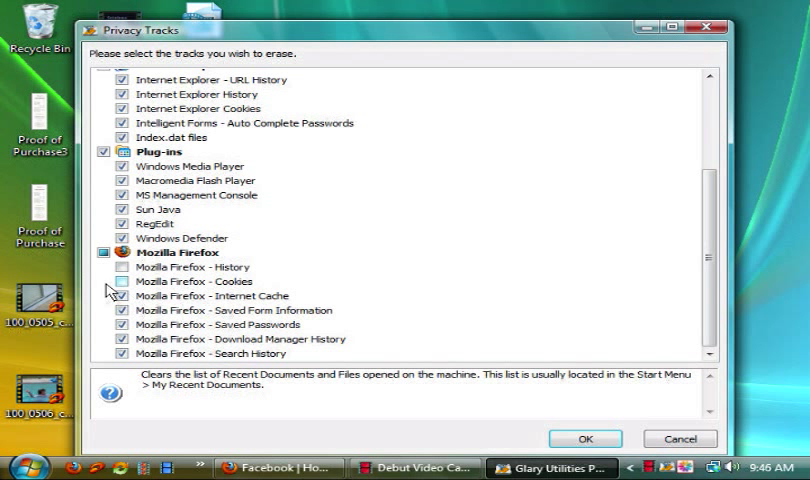
pyautogui.click(128, 296)
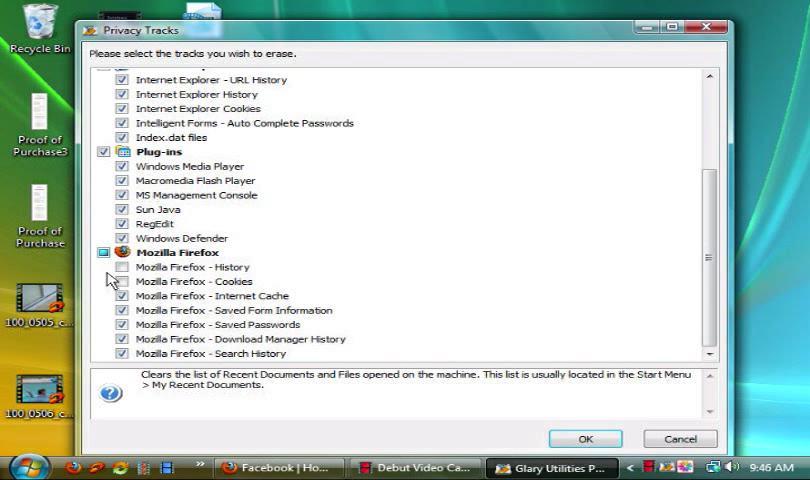
pyautogui.click(118, 280)
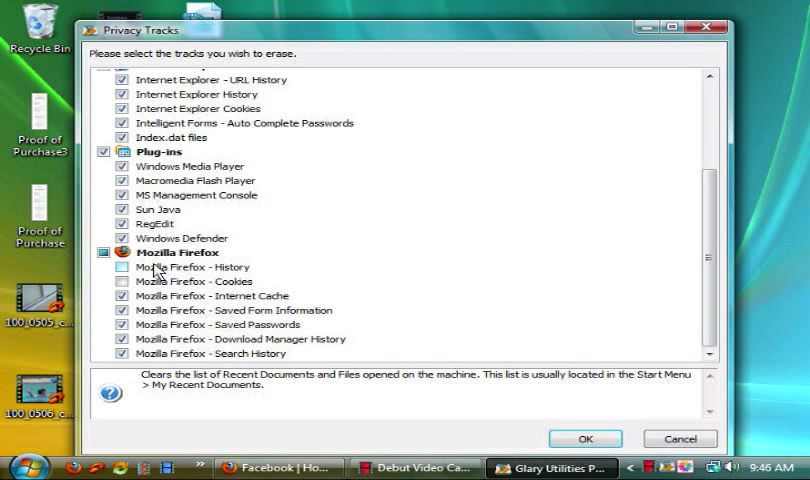
pyautogui.click(600, 436)
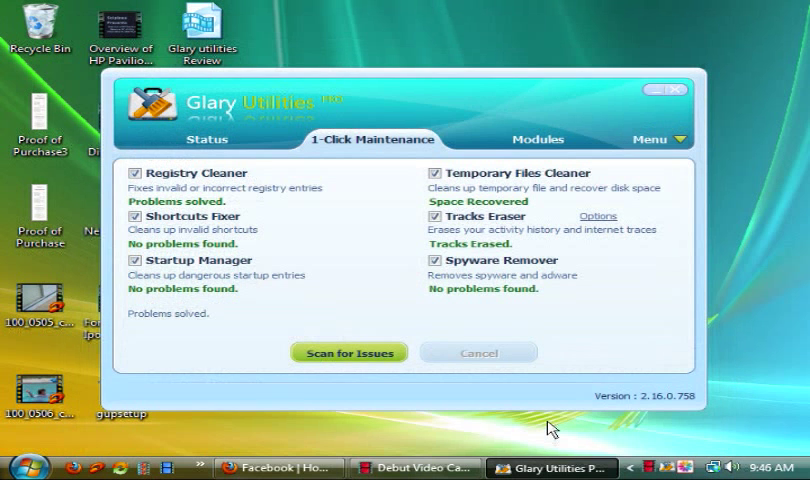
pyautogui.moveTo(432, 220)
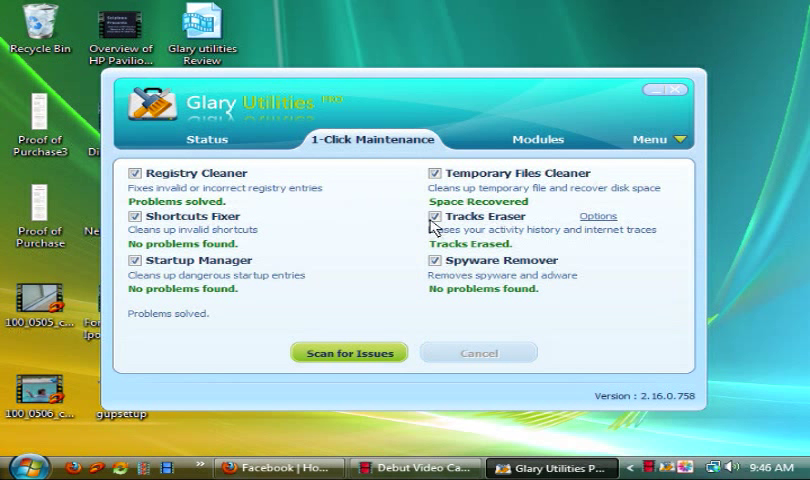
pyautogui.moveTo(386, 250)
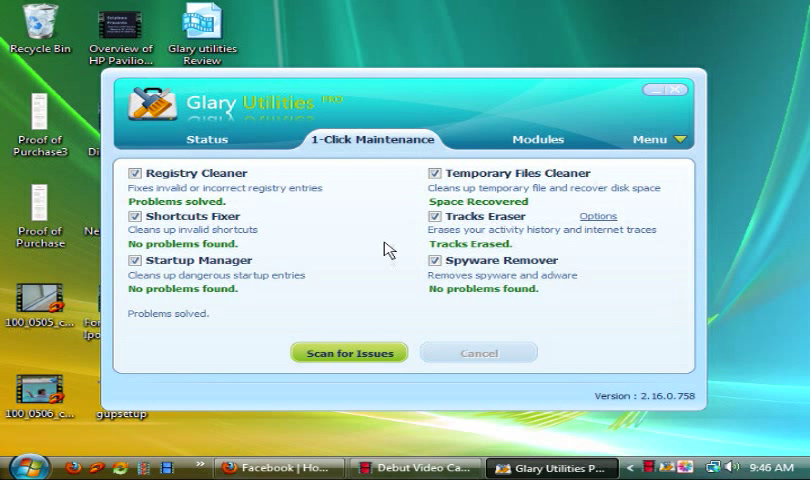
pyautogui.moveTo(486, 264)
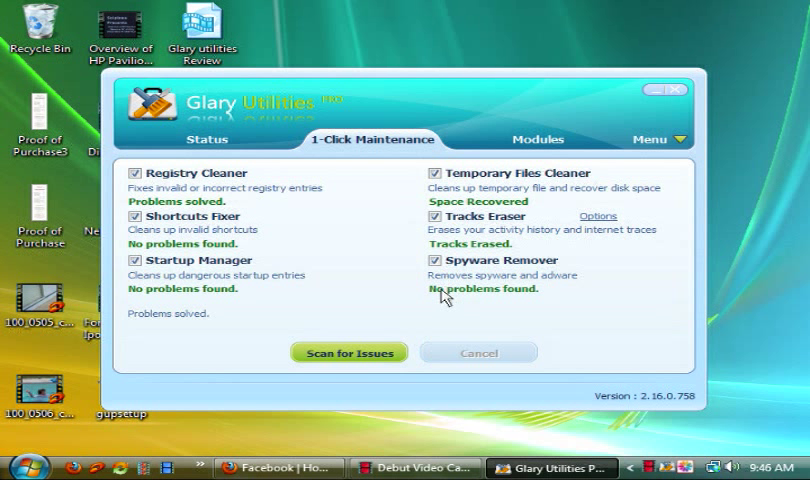
pyautogui.moveTo(402, 164)
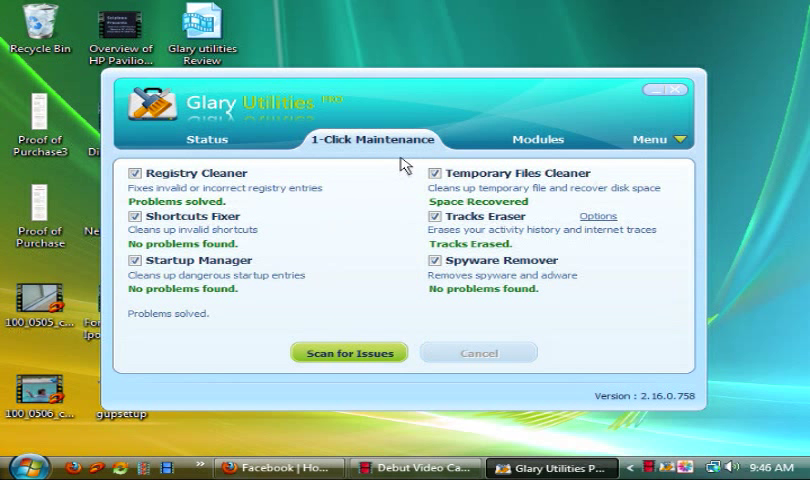
pyautogui.moveTo(376, 210)
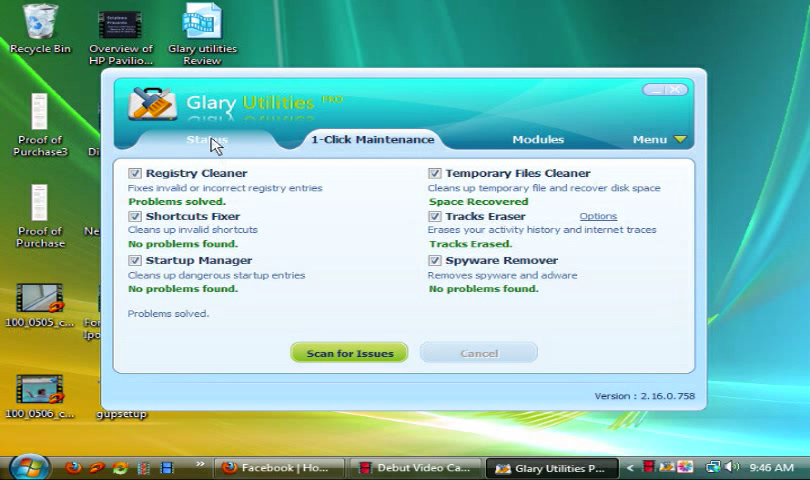
# - View the Status overview, then return to the 1-Click Maintenance results
pyautogui.click(206, 140)
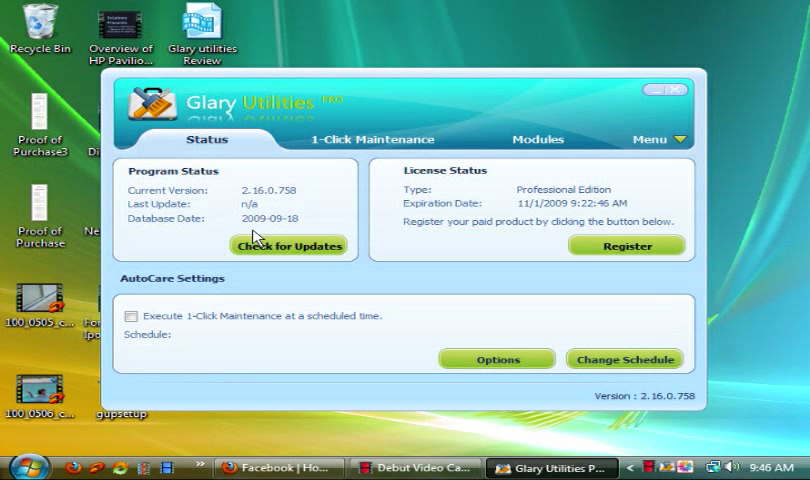
pyautogui.moveTo(256, 198)
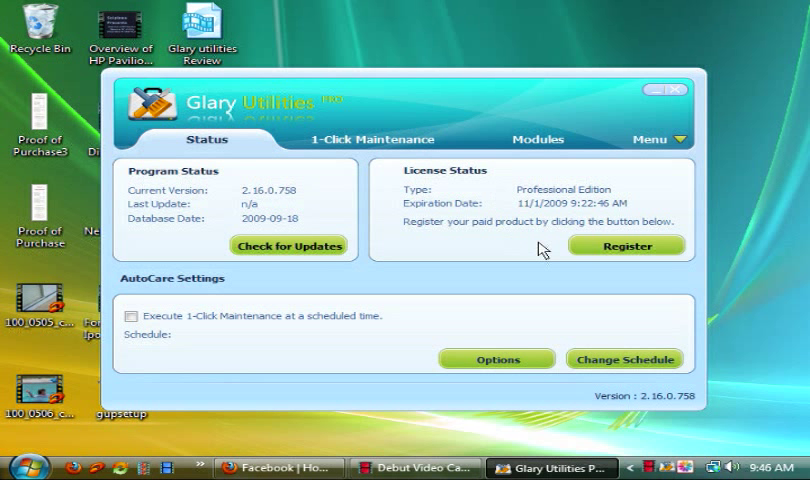
pyautogui.moveTo(552, 230)
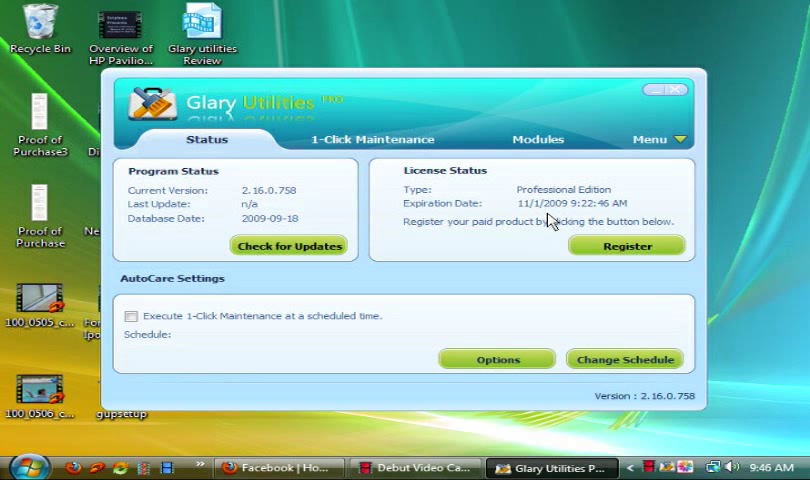
pyautogui.moveTo(442, 270)
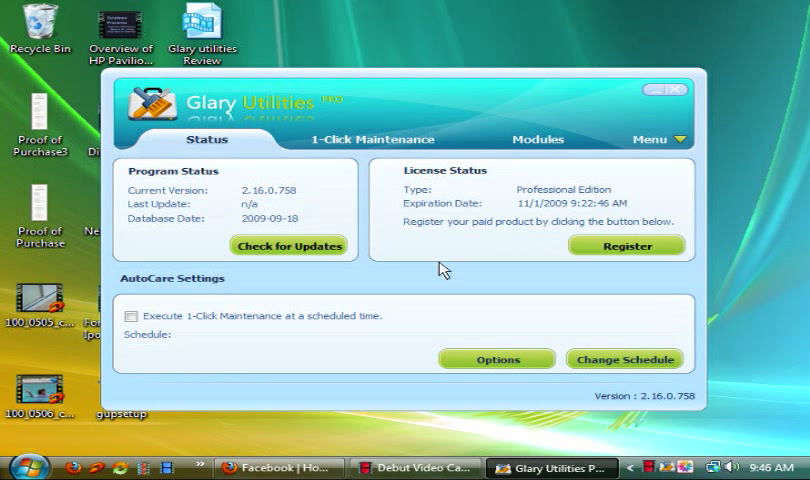
pyautogui.moveTo(222, 354)
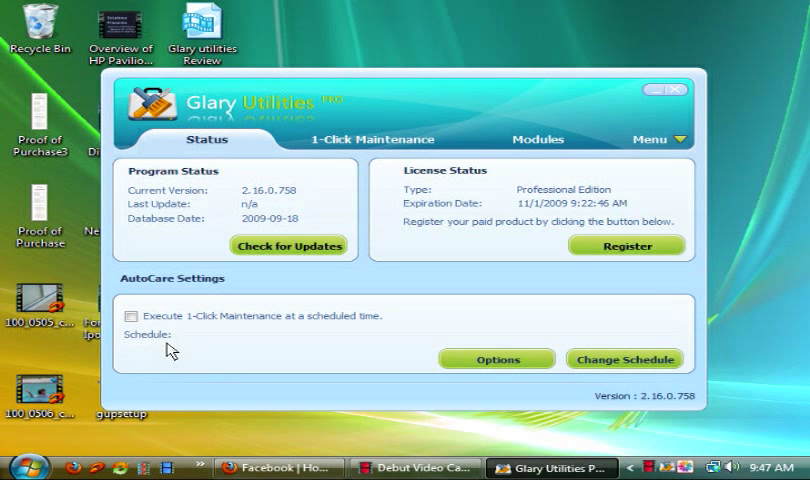
pyautogui.moveTo(192, 318)
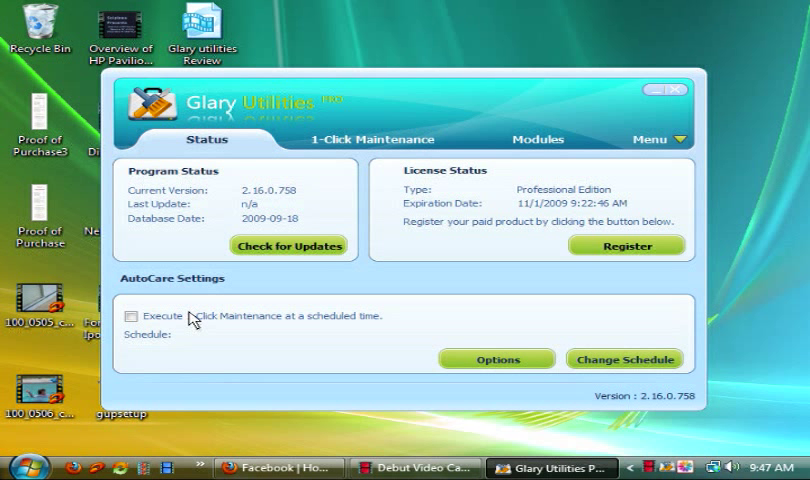
pyautogui.moveTo(224, 336)
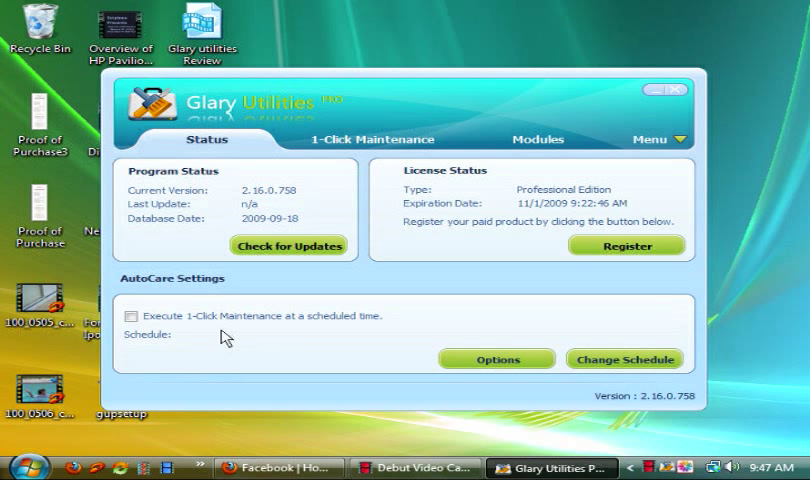
pyautogui.moveTo(296, 266)
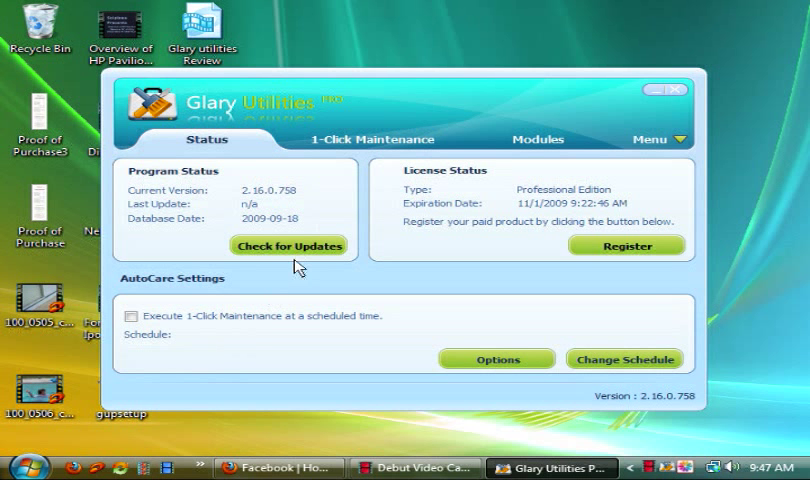
pyautogui.click(374, 140)
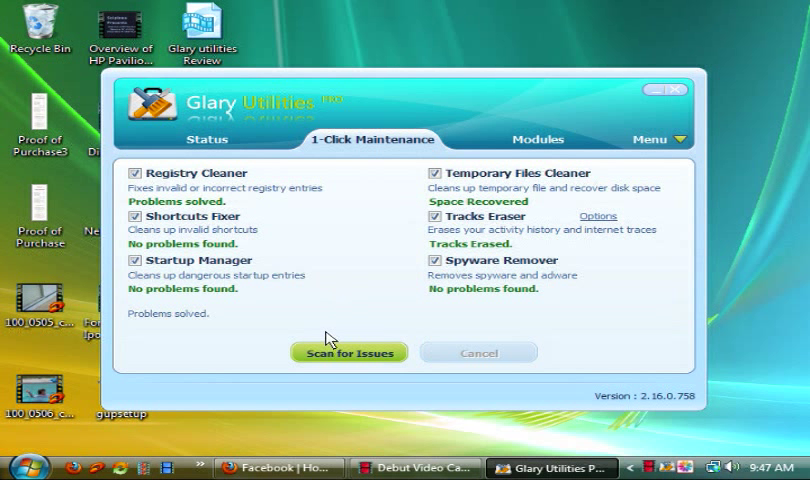
pyautogui.moveTo(224, 140)
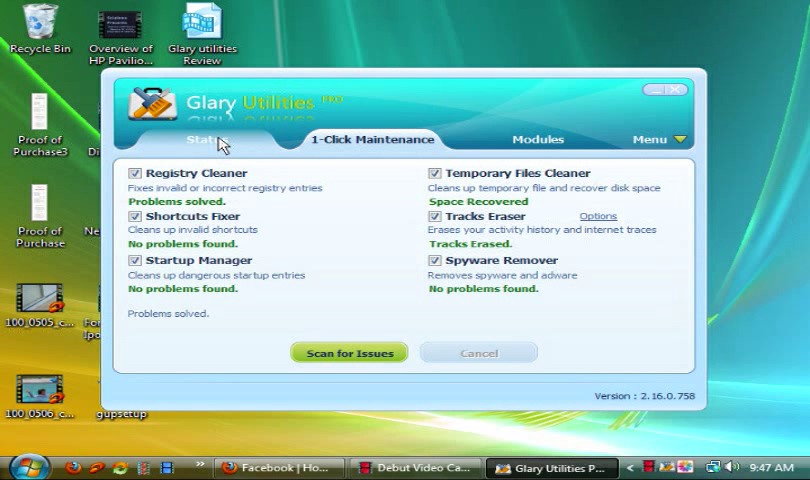
pyautogui.moveTo(308, 252)
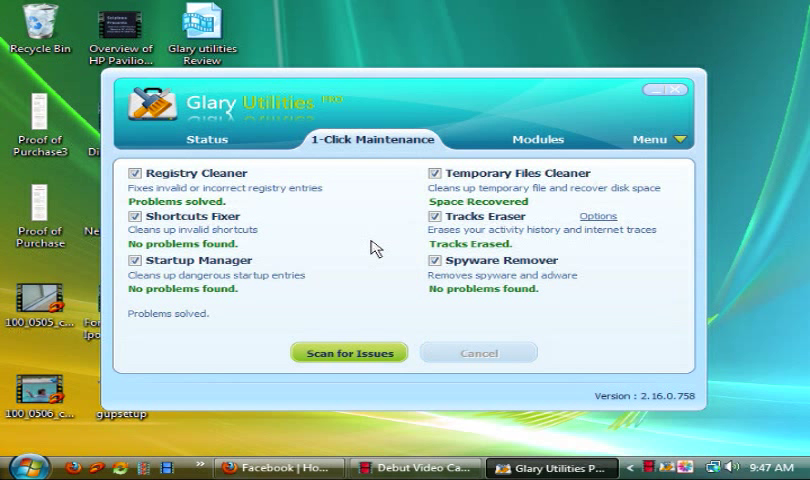
# - Go to Modules and show Clean Up & Repair: Disk Cleaner, Registry Cleaner, Shortcuts Fixer, Uninstall Manager
pyautogui.click(538, 140)
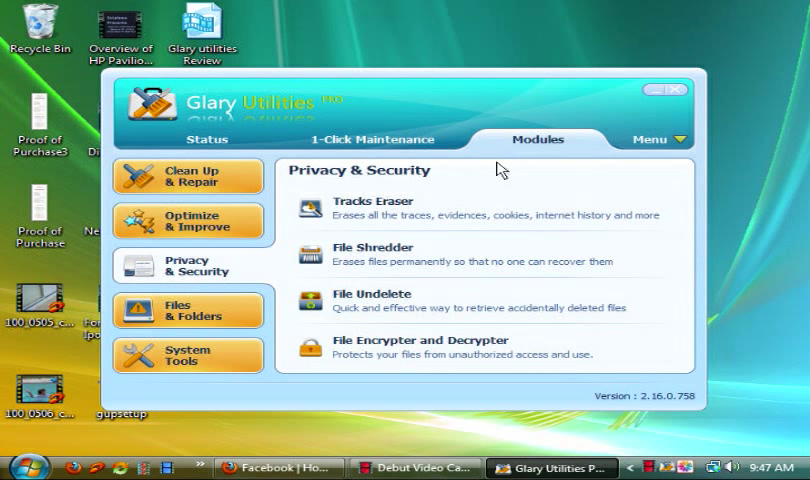
pyautogui.moveTo(278, 204)
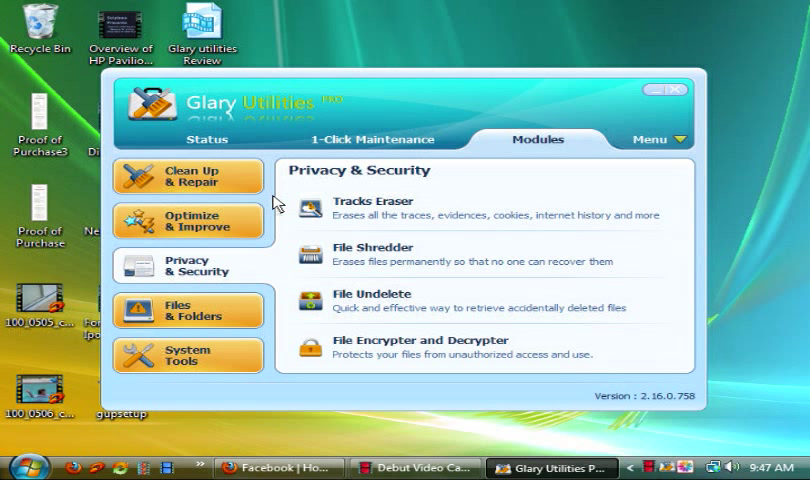
pyautogui.click(376, 140)
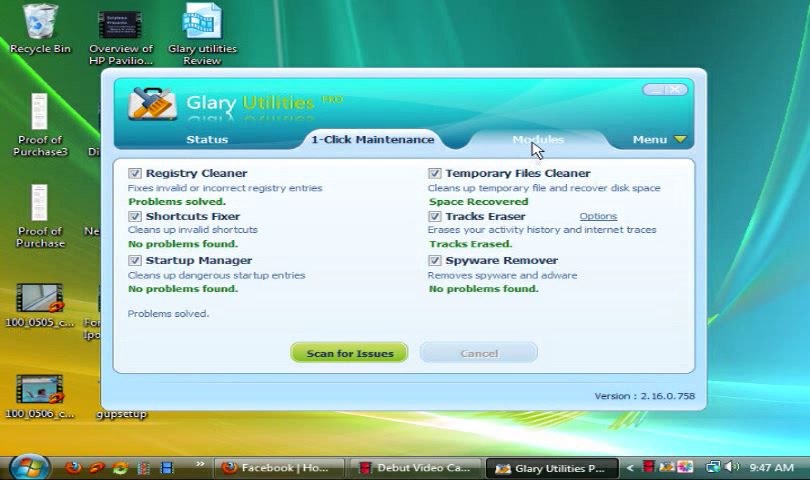
pyautogui.click(536, 140)
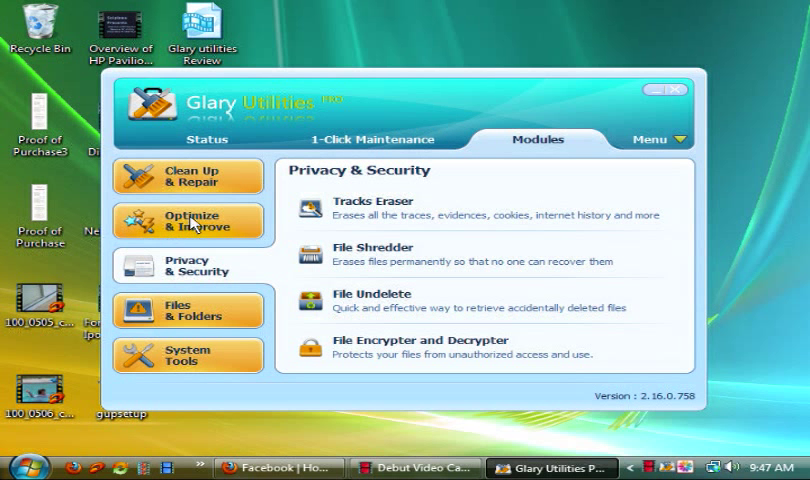
pyautogui.click(192, 176)
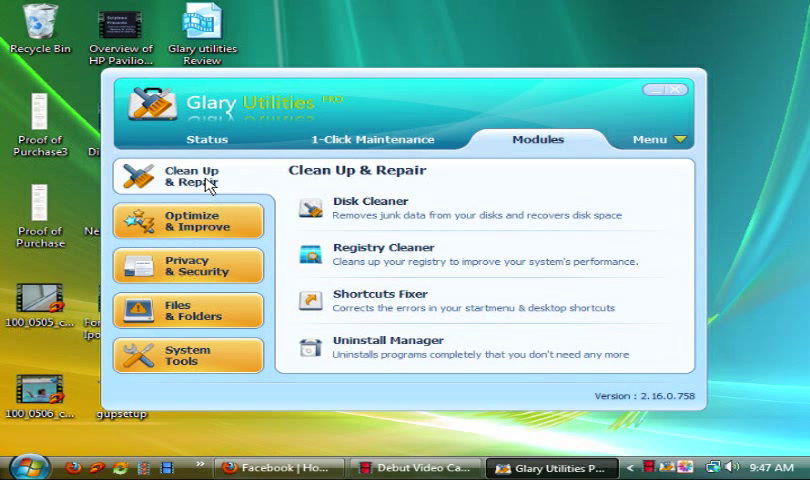
pyautogui.moveTo(304, 206)
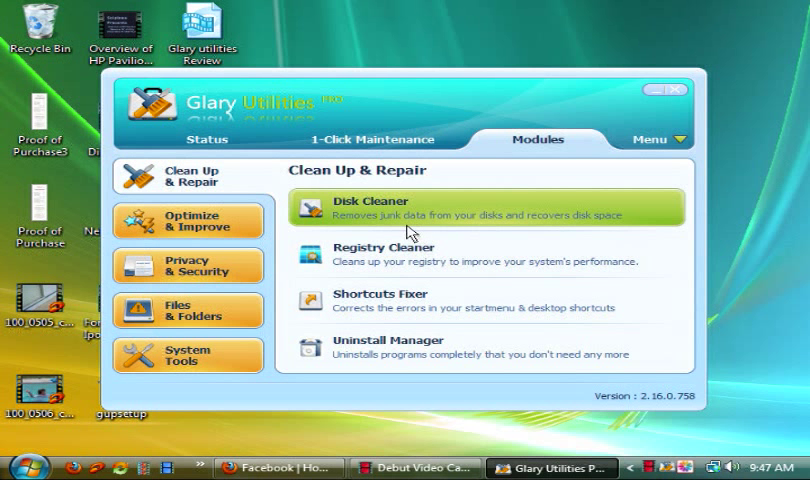
pyautogui.moveTo(408, 230)
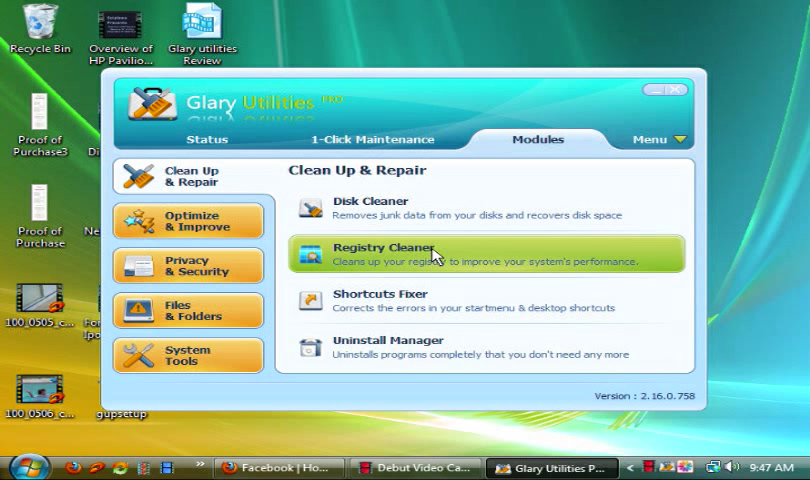
pyautogui.moveTo(456, 300)
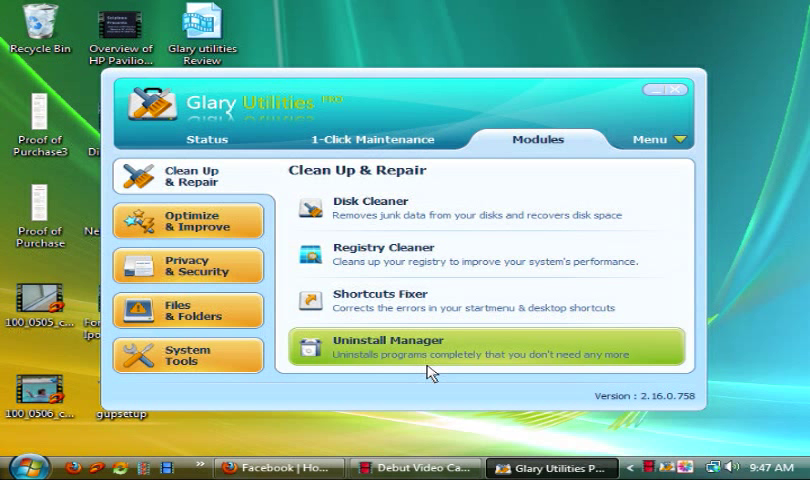
pyautogui.moveTo(404, 374)
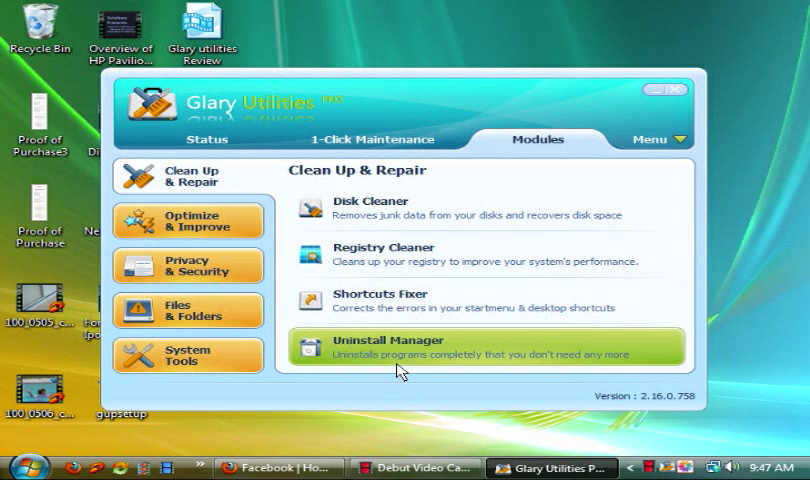
pyautogui.moveTo(398, 370)
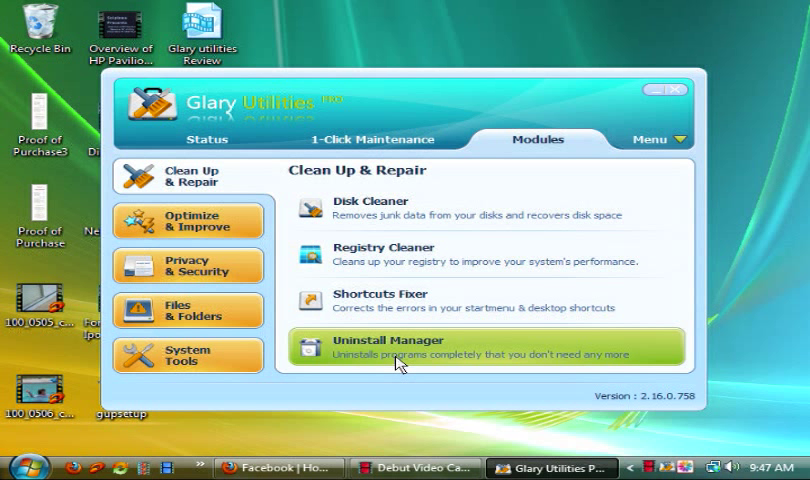
pyautogui.moveTo(402, 360)
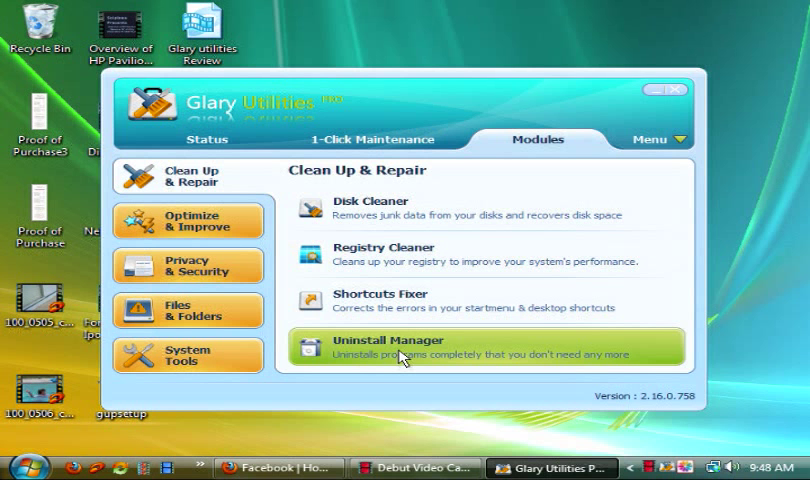
pyautogui.moveTo(376, 364)
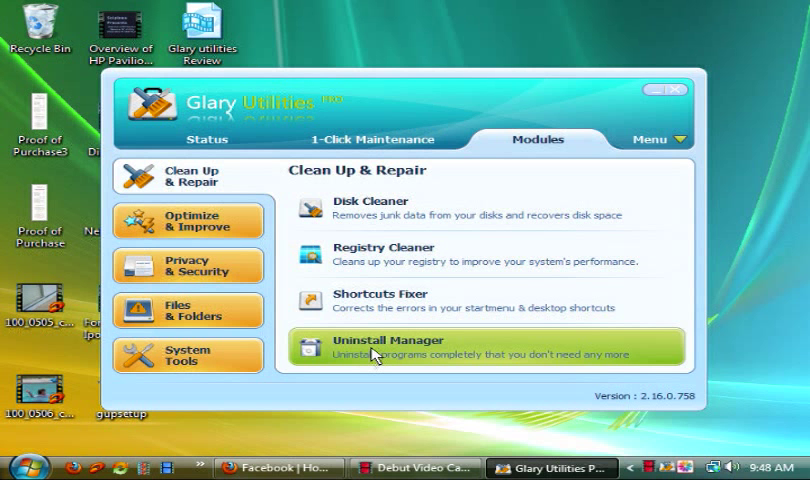
pyautogui.click(400, 346)
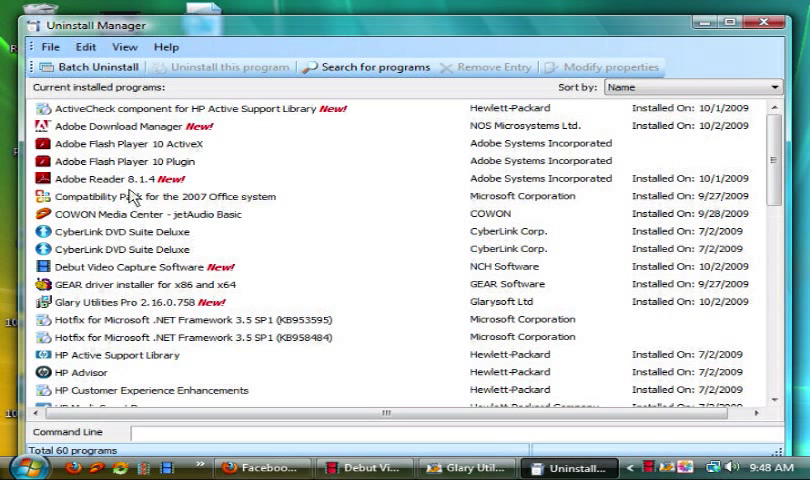
pyautogui.moveTo(228, 144)
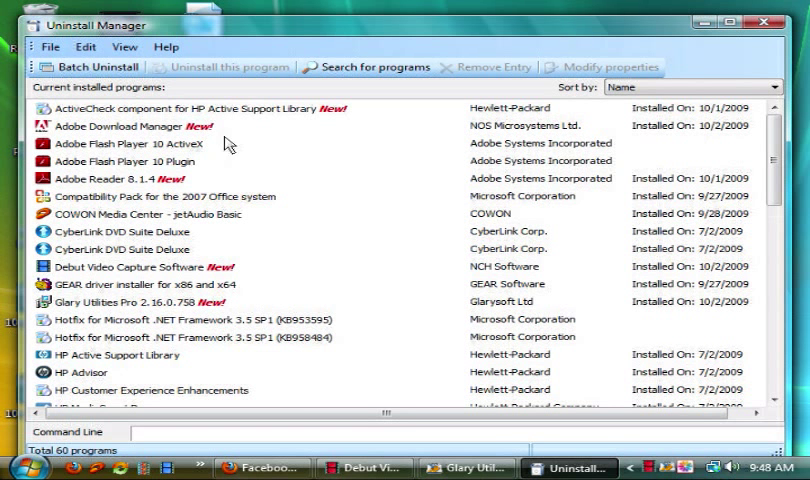
pyautogui.click(120, 126)
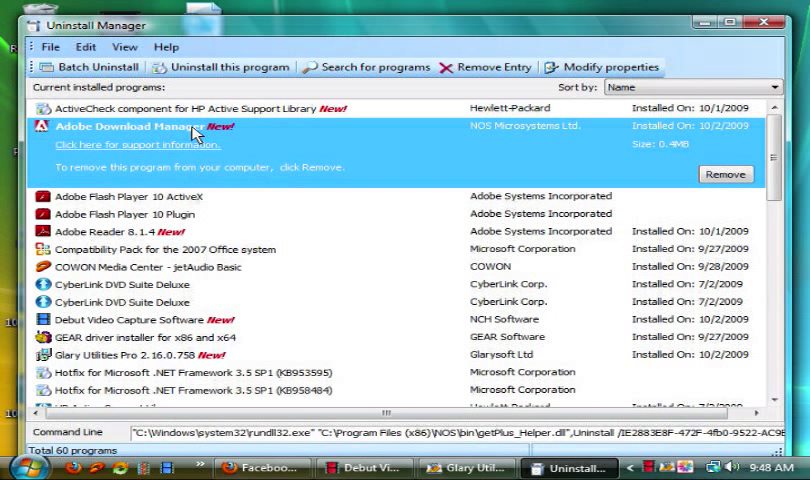
pyautogui.moveTo(736, 178)
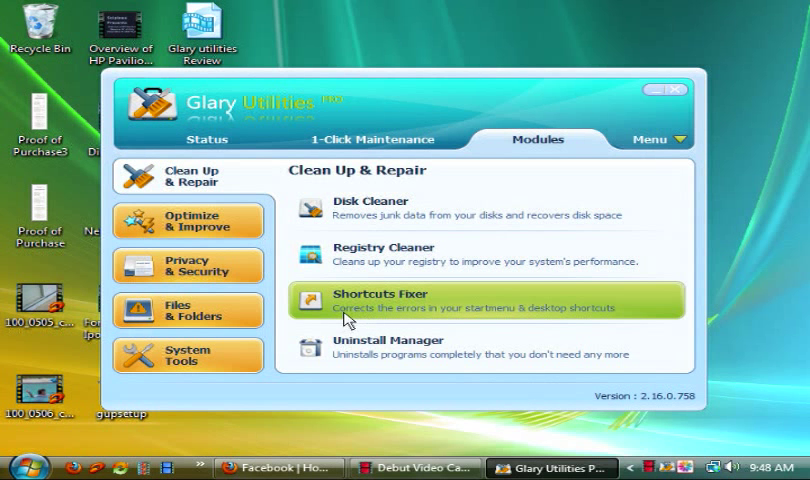
# - Show Optimize & Improve: Startup Manager, Memory Optimizer, Context Menu Manager, Registry Defrag
pyautogui.click(186, 220)
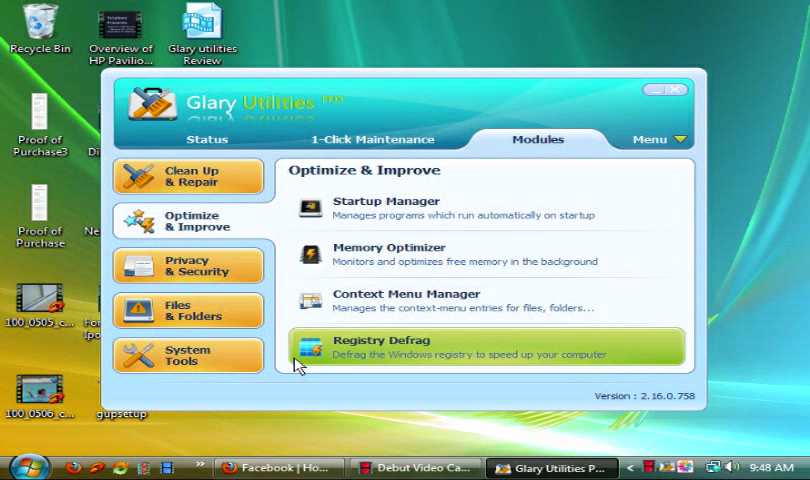
pyautogui.moveTo(390, 360)
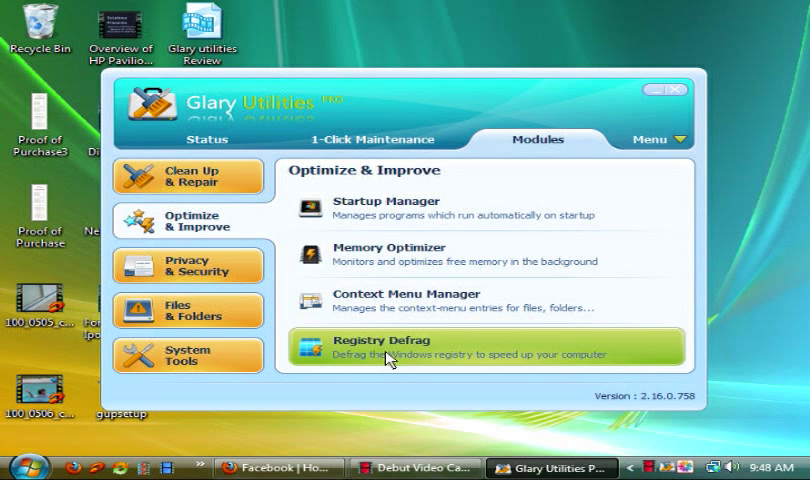
pyautogui.moveTo(388, 384)
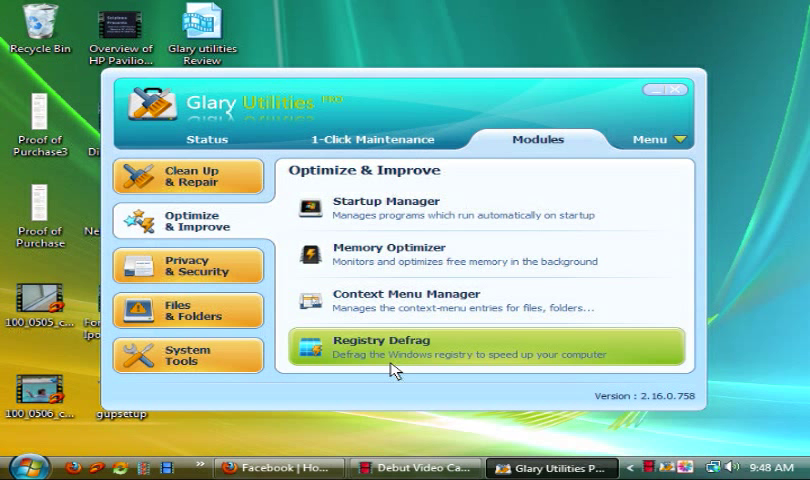
pyautogui.moveTo(410, 362)
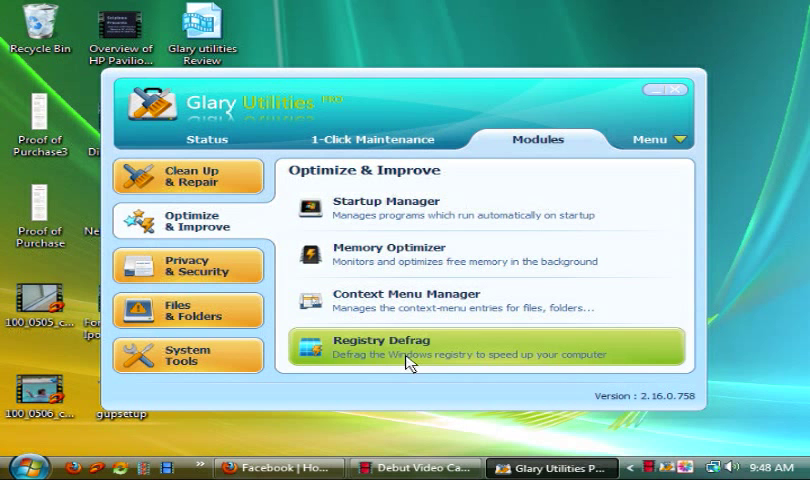
# - Launch Registry Defrag and cancel its welcome wizard without analysing the registry
pyautogui.click(404, 344)
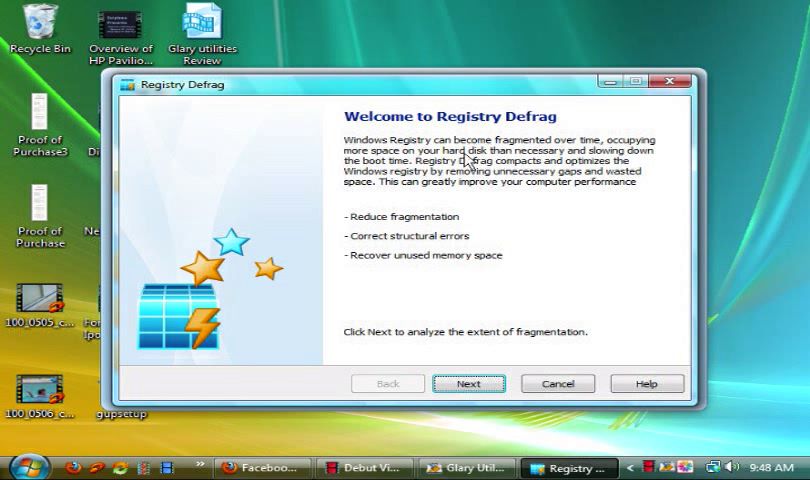
pyautogui.moveTo(588, 168)
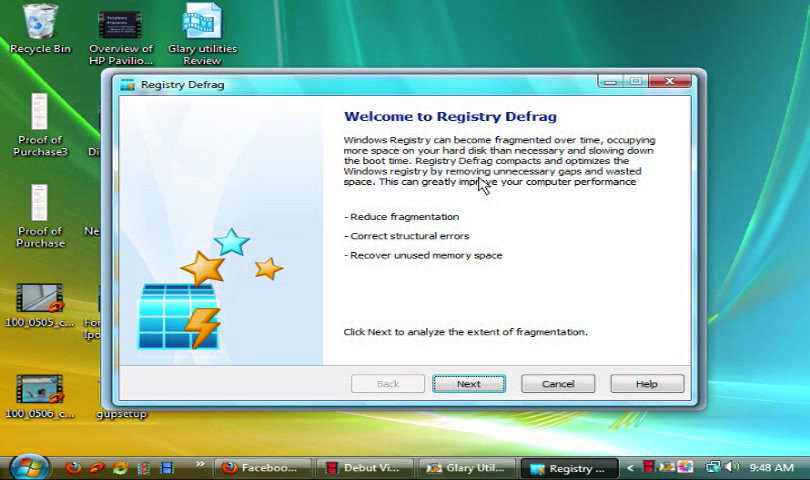
pyautogui.moveTo(602, 184)
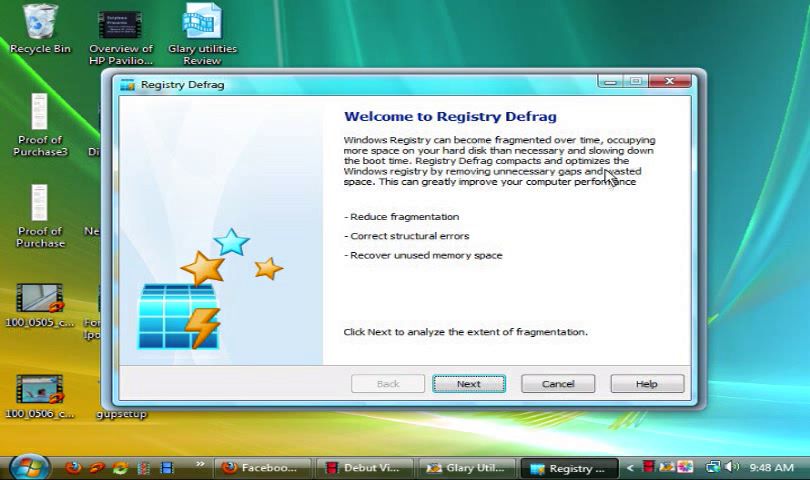
pyautogui.moveTo(598, 196)
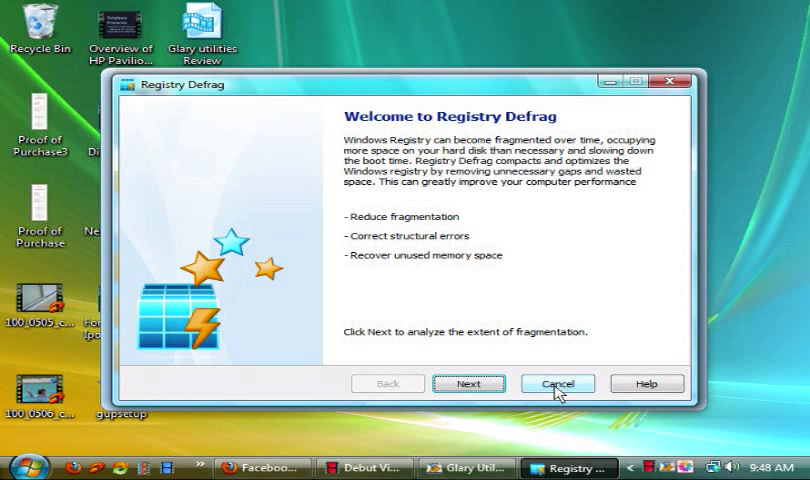
pyautogui.click(556, 384)
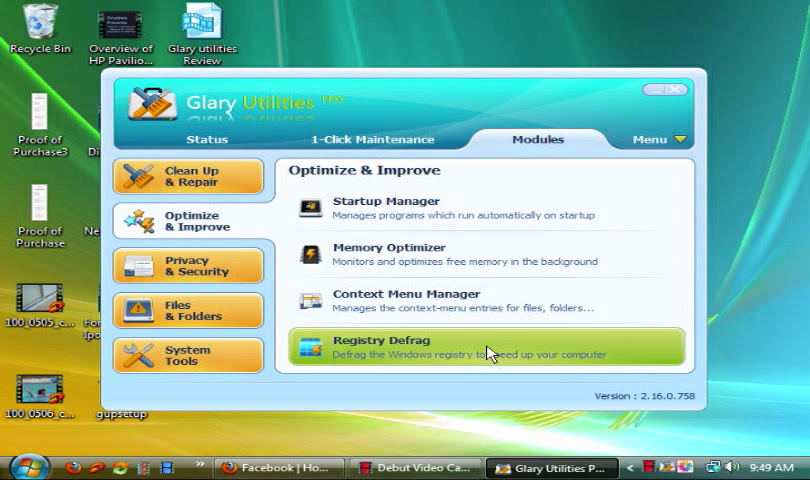
pyautogui.moveTo(442, 208)
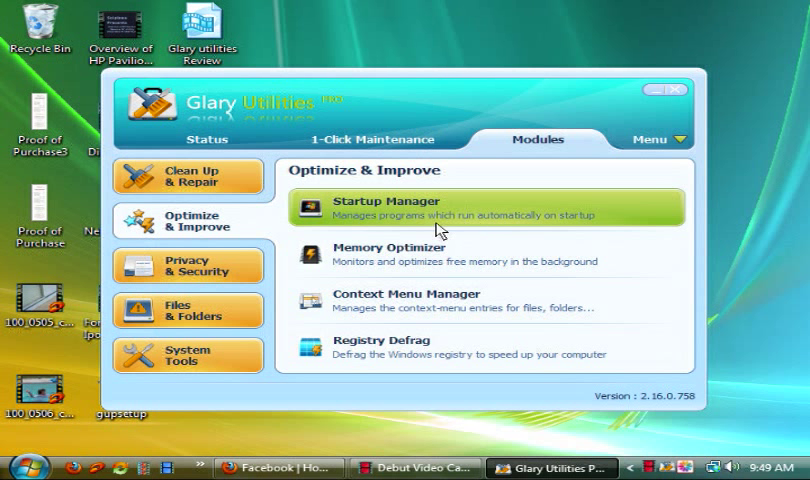
pyautogui.moveTo(446, 220)
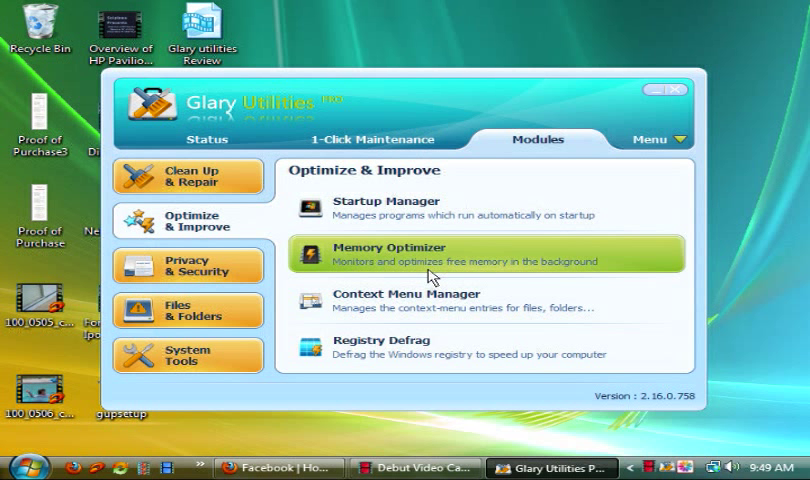
pyautogui.moveTo(400, 296)
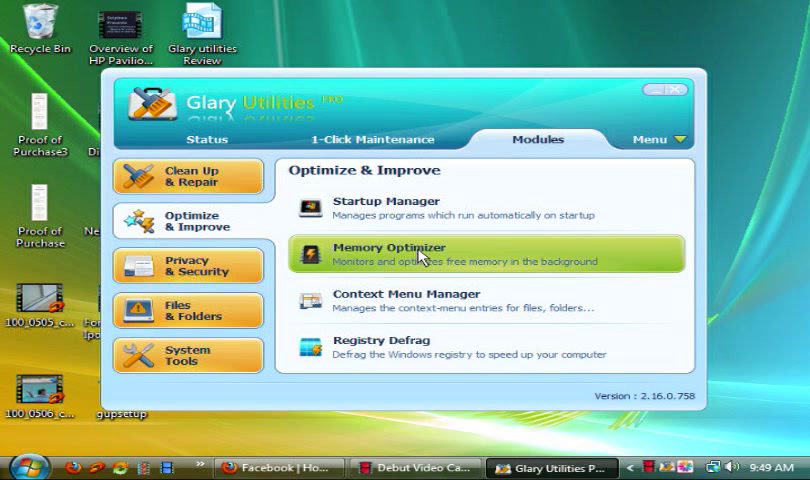
pyautogui.moveTo(358, 198)
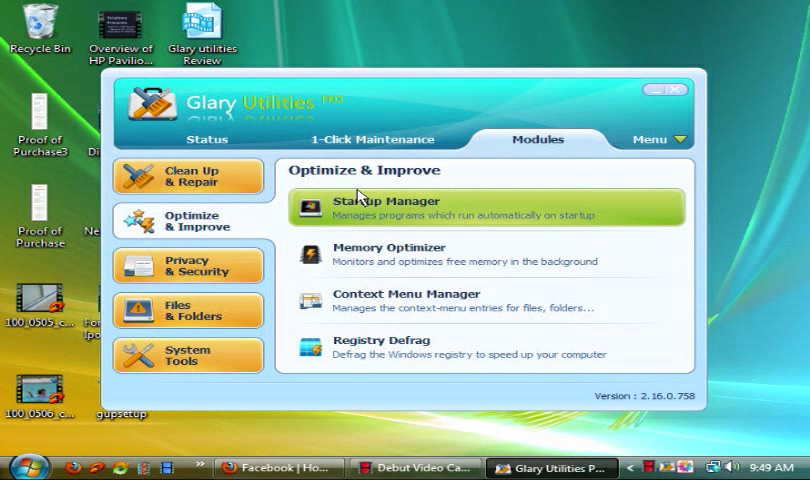
pyautogui.moveTo(376, 300)
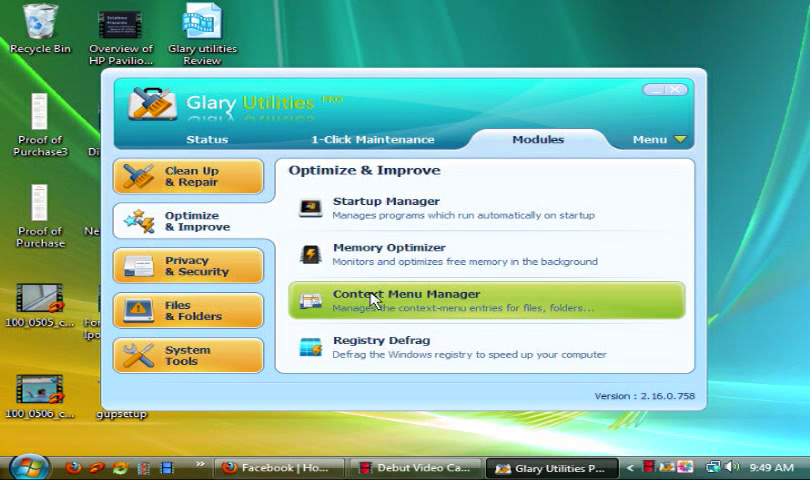
pyautogui.moveTo(348, 316)
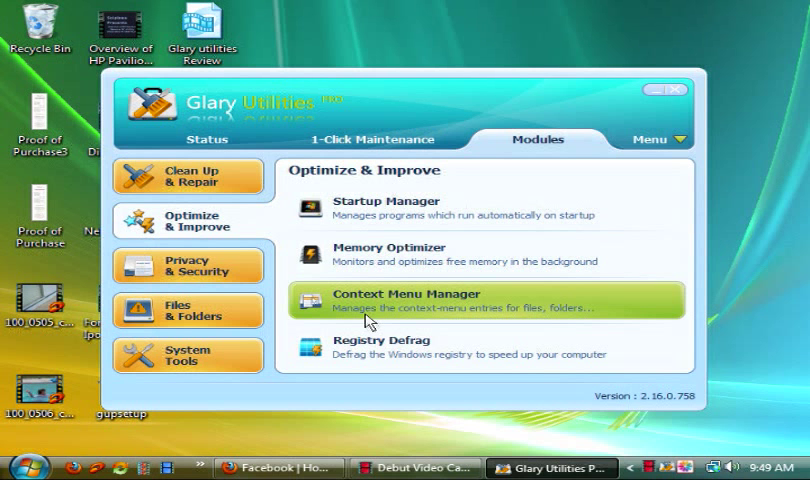
pyautogui.click(424, 300)
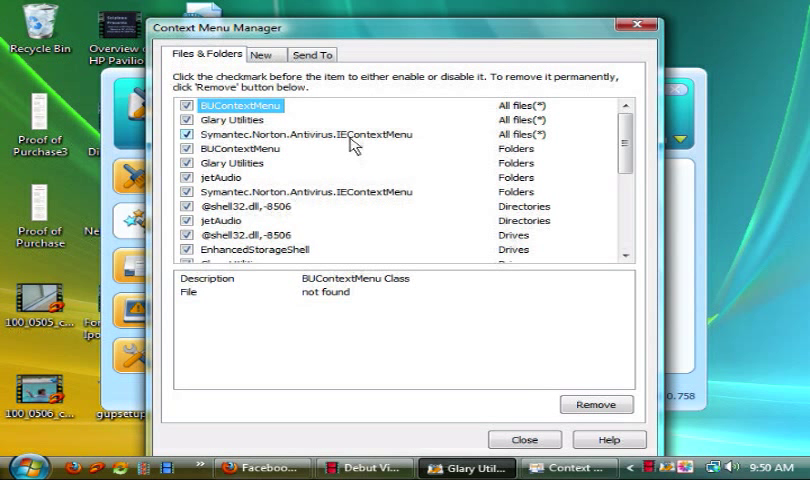
pyautogui.moveTo(372, 244)
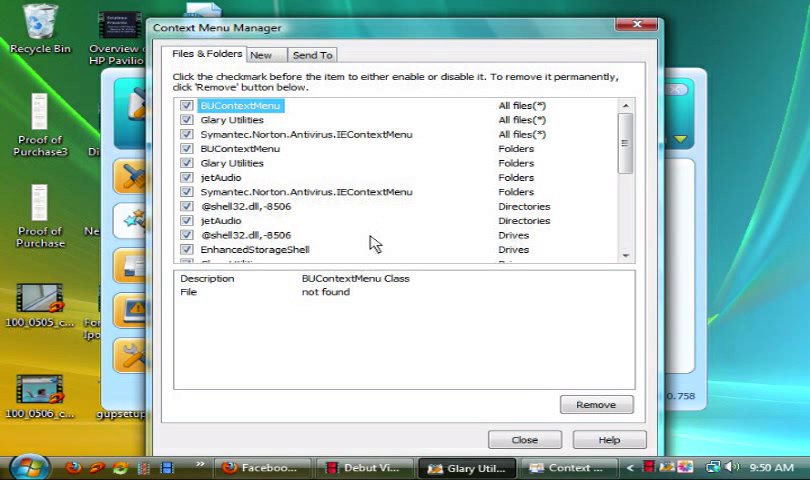
pyautogui.moveTo(288, 324)
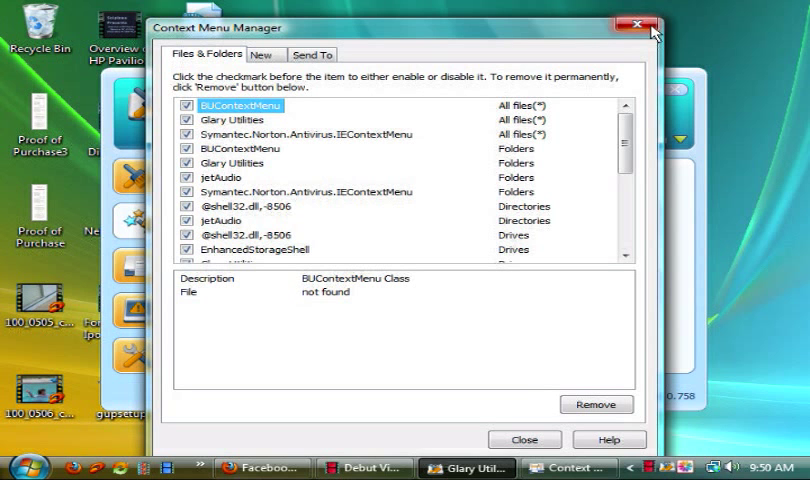
pyautogui.click(628, 24)
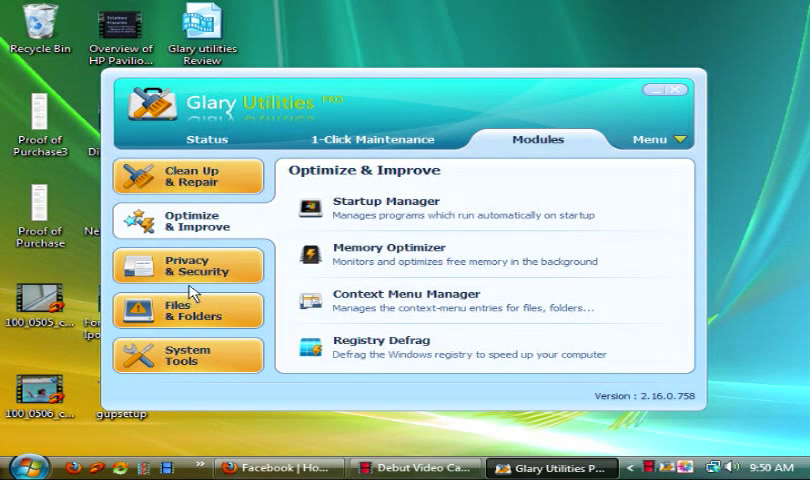
# - Browse Privacy & Security and Optimize & Improve, check 1-Click Maintenance, then show Files & Folders
pyautogui.click(188, 264)
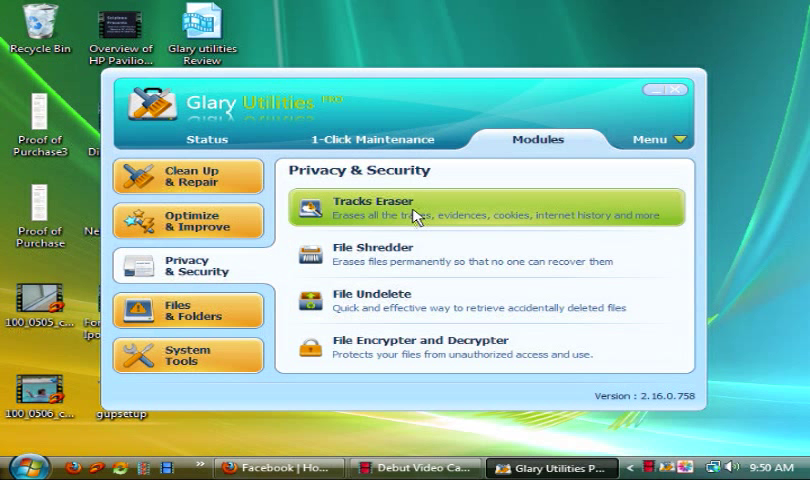
pyautogui.moveTo(360, 226)
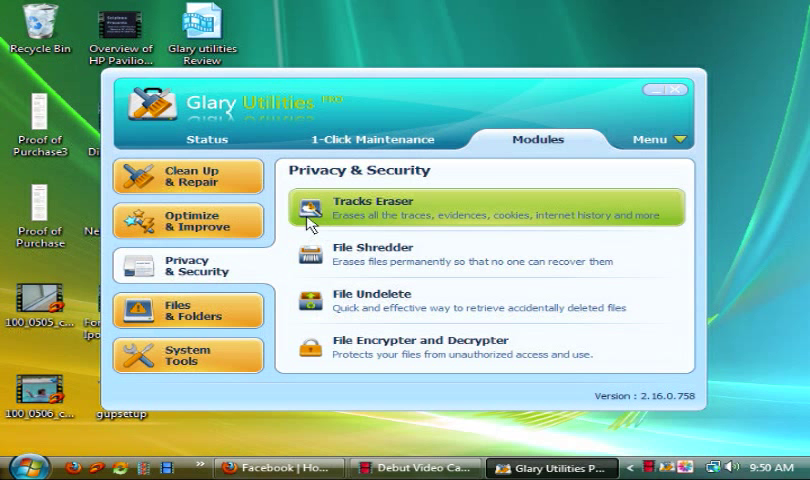
pyautogui.click(188, 220)
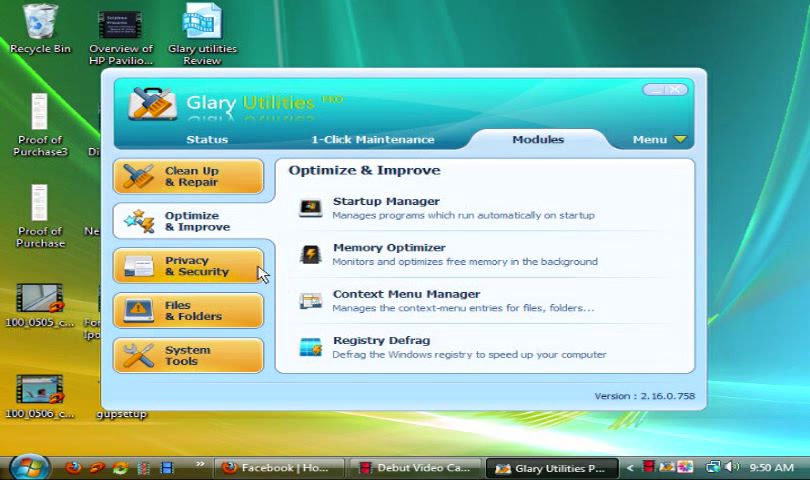
pyautogui.click(188, 266)
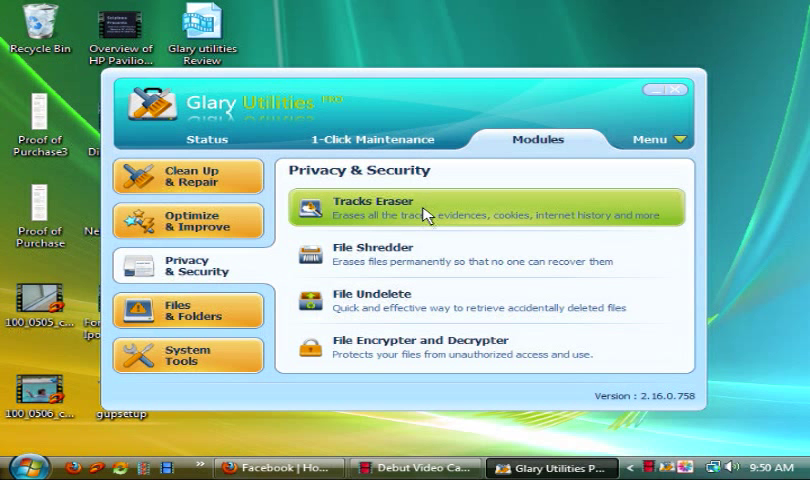
pyautogui.moveTo(430, 218)
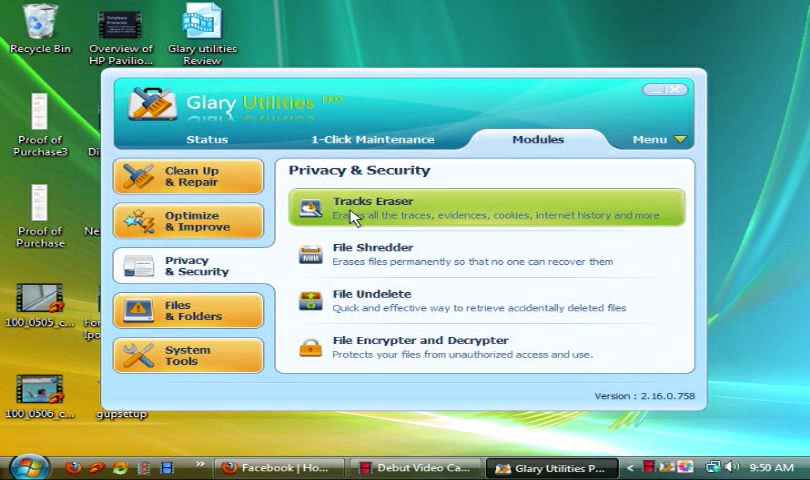
pyautogui.click(370, 140)
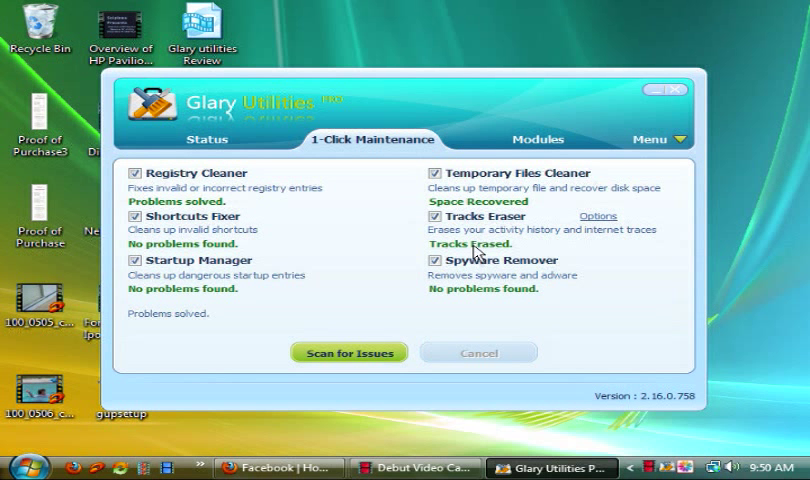
pyautogui.click(538, 140)
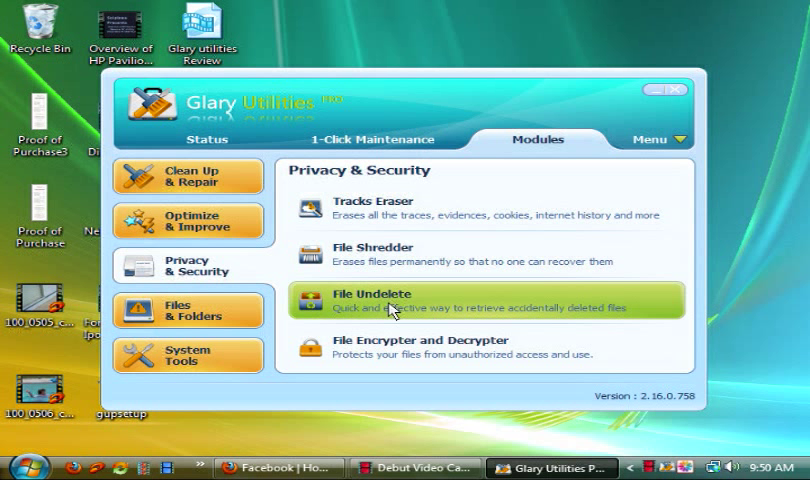
pyautogui.moveTo(384, 264)
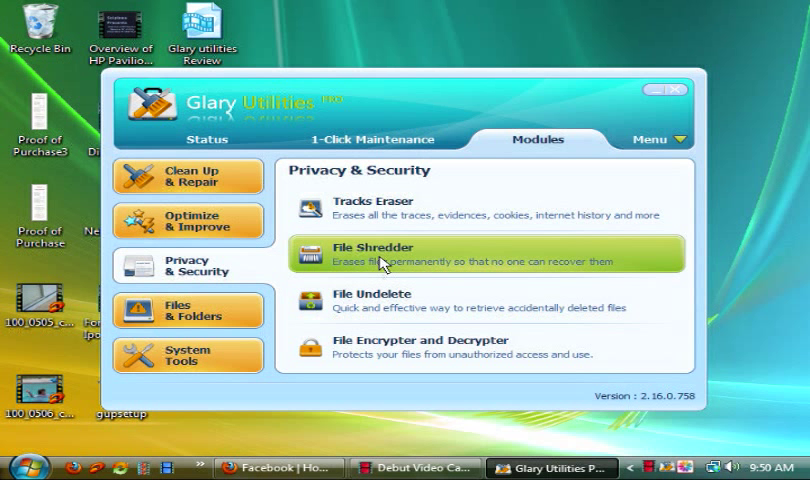
pyautogui.moveTo(444, 304)
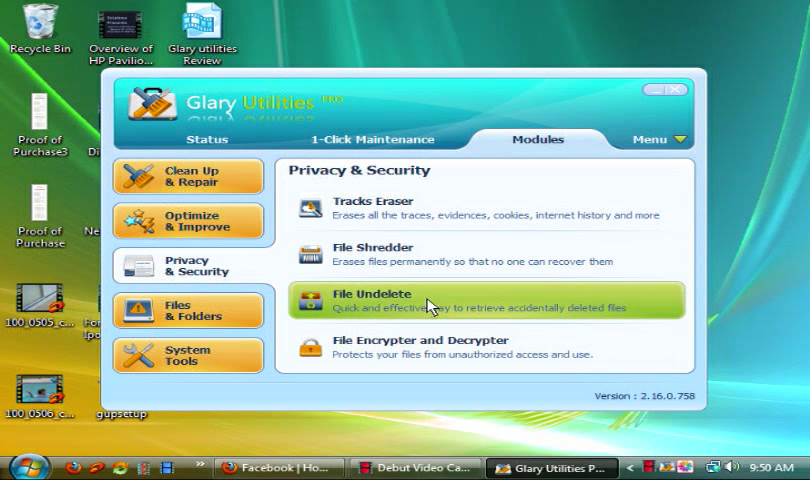
pyautogui.moveTo(388, 300)
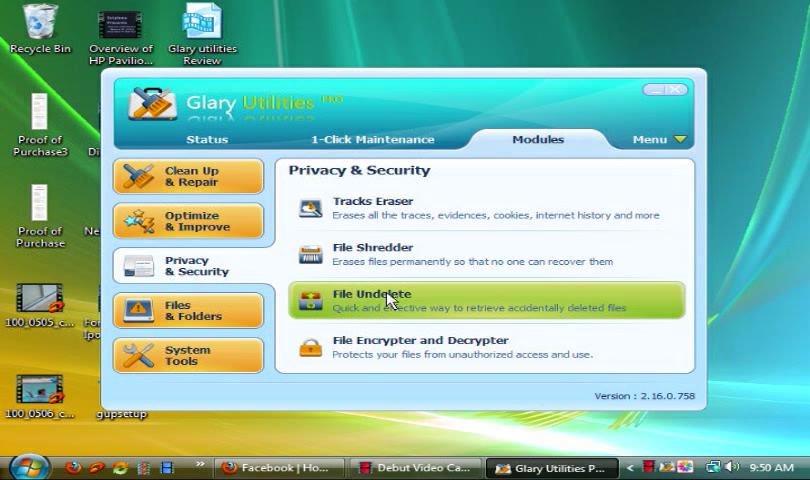
pyautogui.moveTo(38, 42)
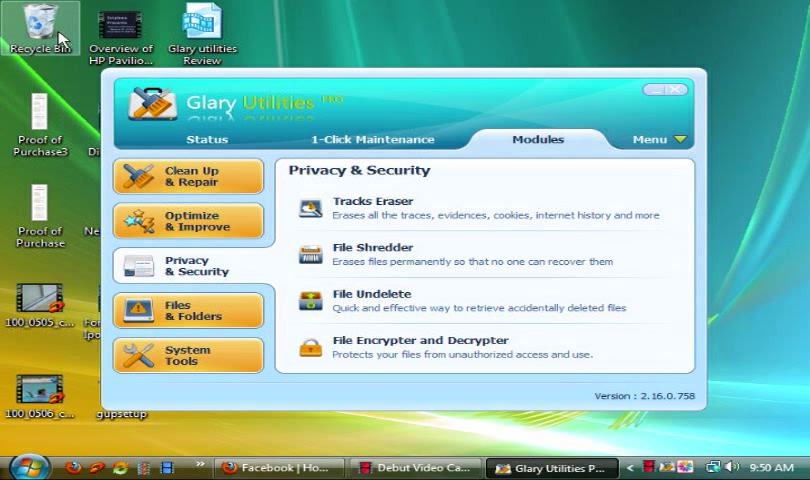
pyautogui.moveTo(440, 296)
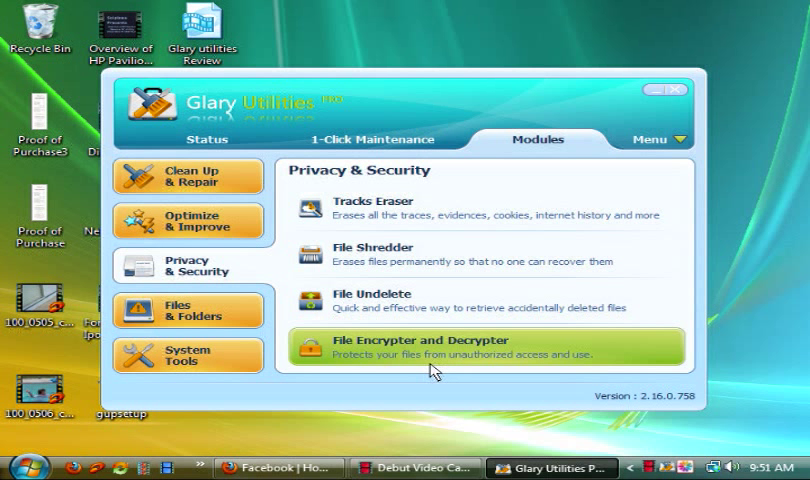
pyautogui.moveTo(412, 380)
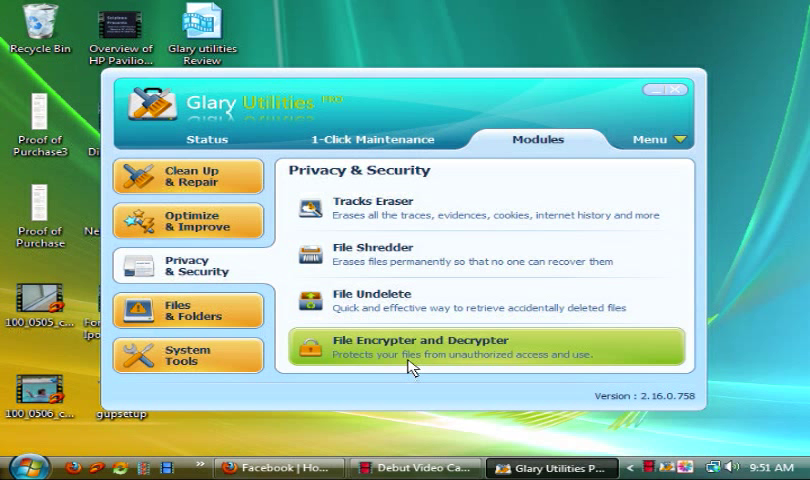
pyautogui.moveTo(400, 376)
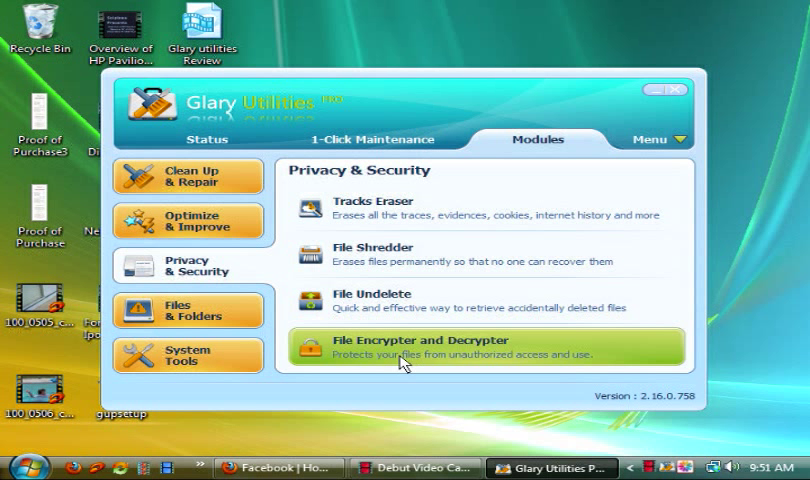
pyautogui.moveTo(416, 350)
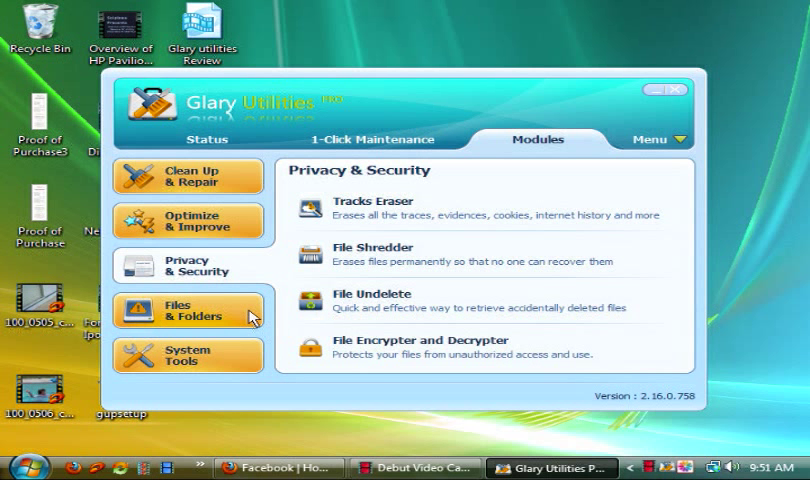
pyautogui.click(186, 308)
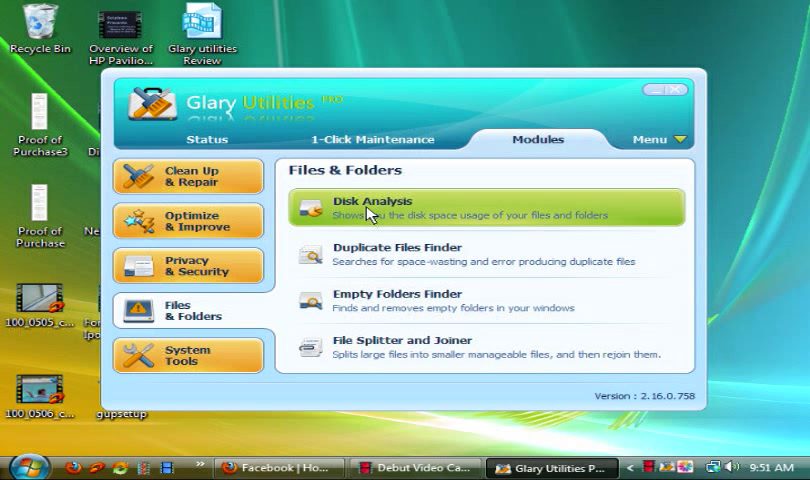
pyautogui.moveTo(376, 210)
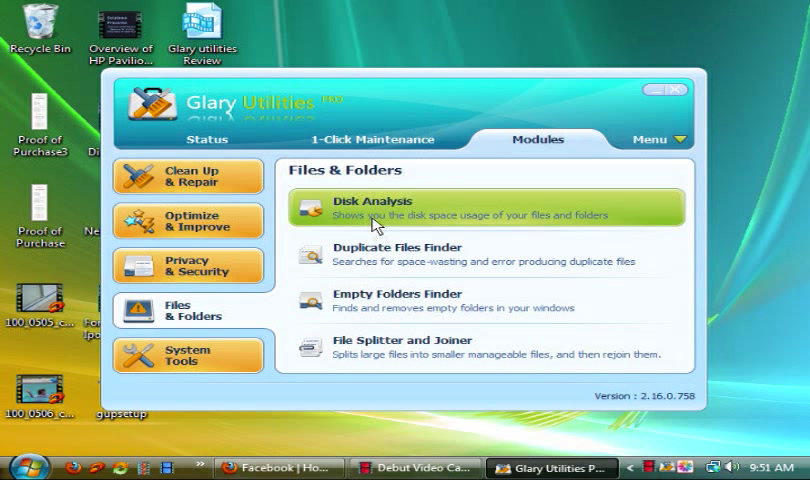
pyautogui.moveTo(396, 258)
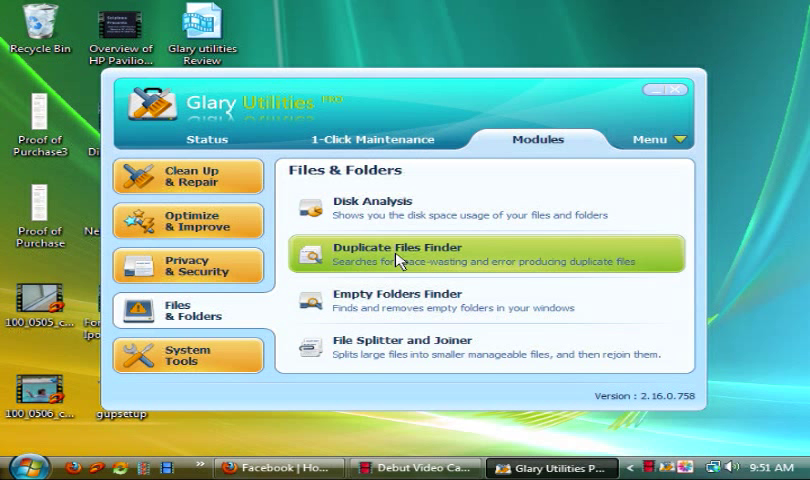
pyautogui.moveTo(446, 280)
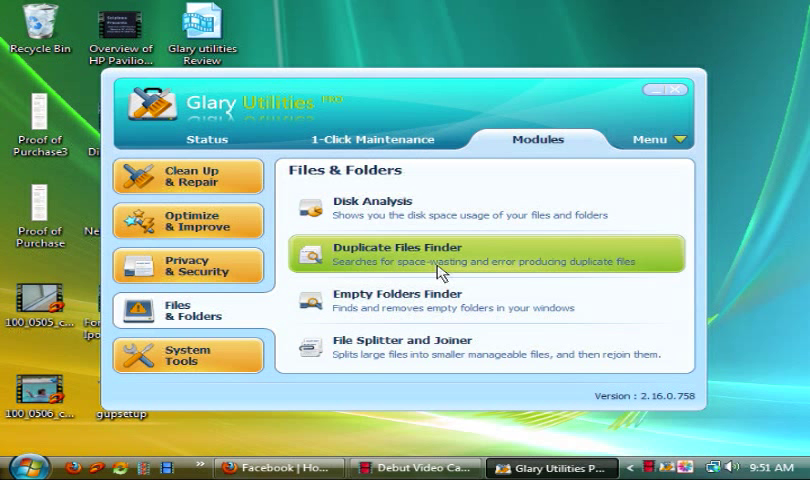
pyautogui.moveTo(428, 272)
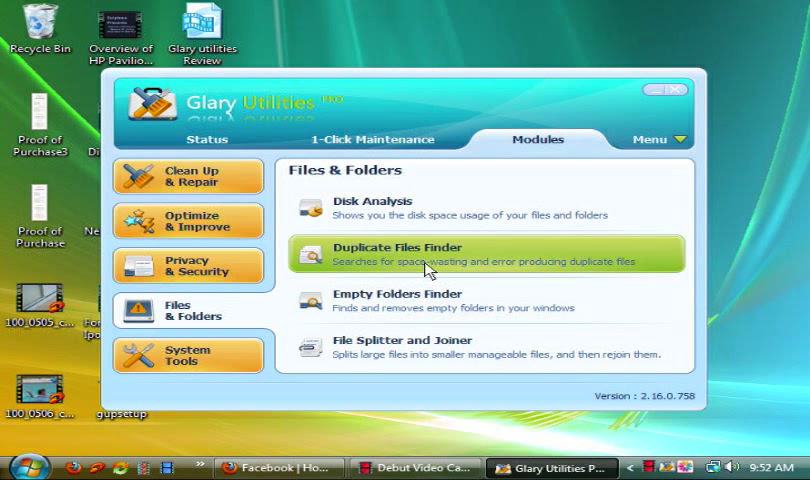
pyautogui.moveTo(386, 312)
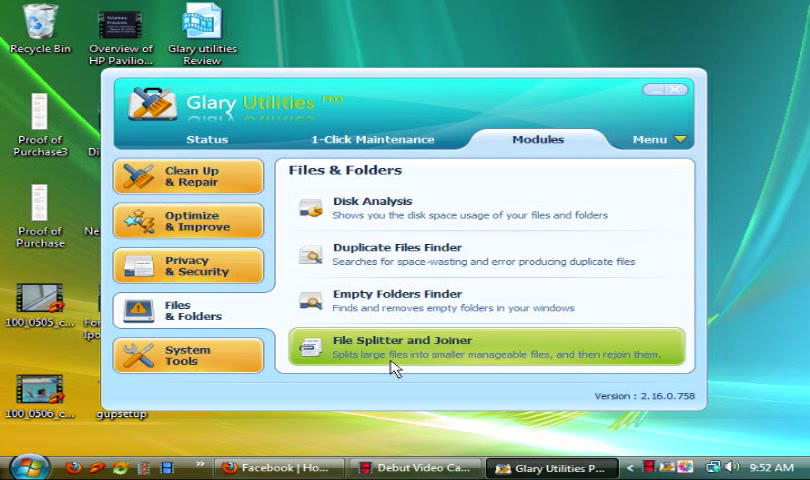
pyautogui.moveTo(384, 356)
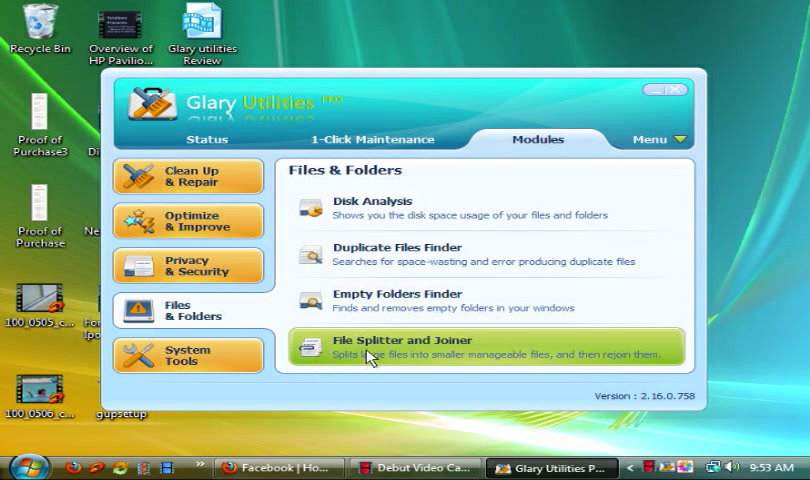
pyautogui.moveTo(380, 348)
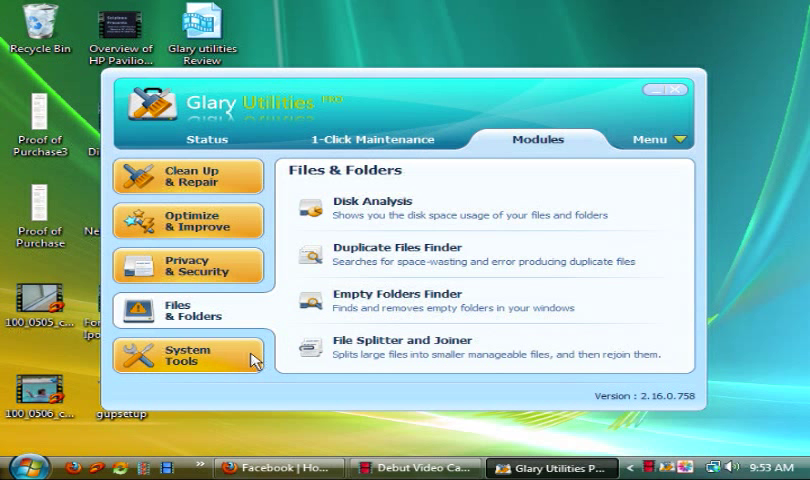
pyautogui.moveTo(232, 360)
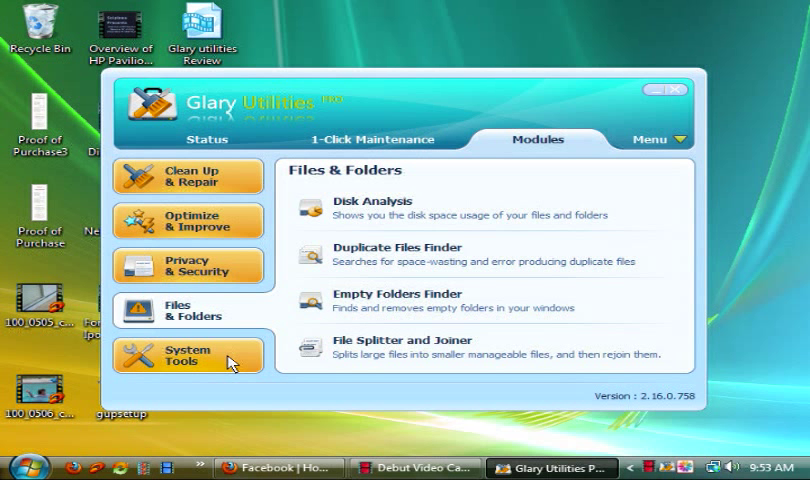
# - Show System Tools: Process Manager, Internet Explorer Assistant and Windows Standard Tools
pyautogui.click(186, 356)
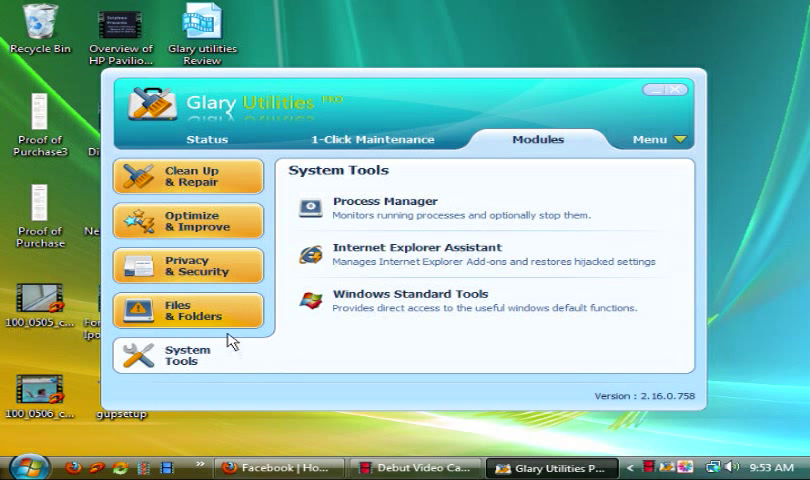
pyautogui.moveTo(272, 364)
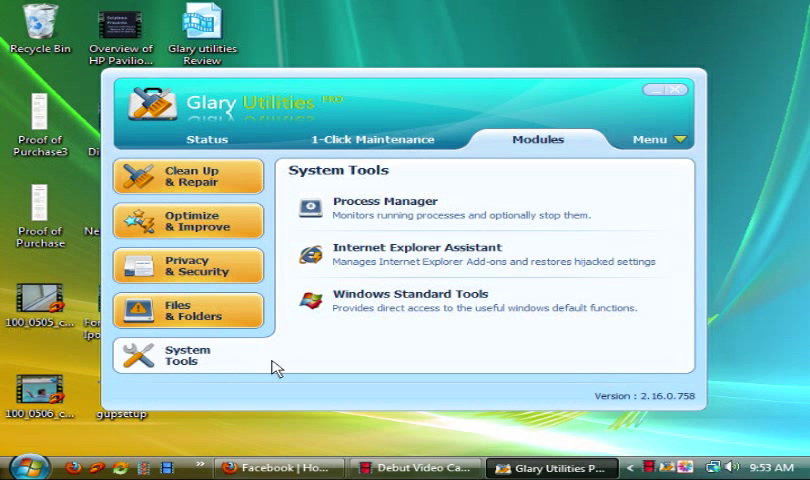
pyautogui.moveTo(404, 218)
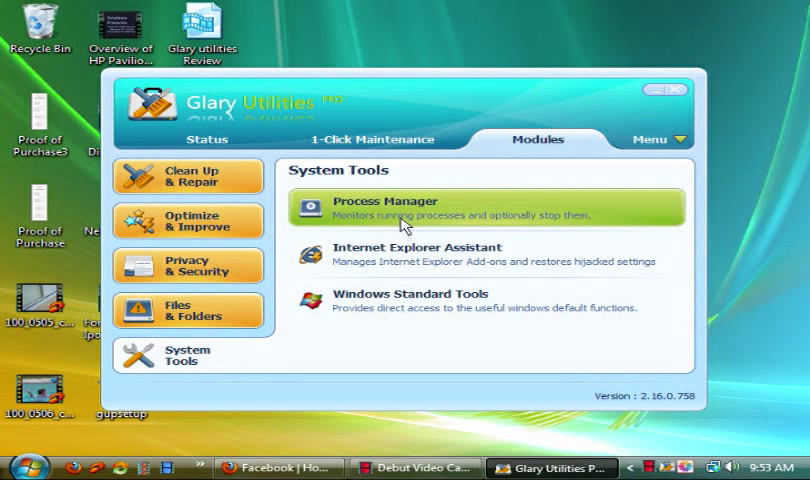
pyautogui.moveTo(416, 224)
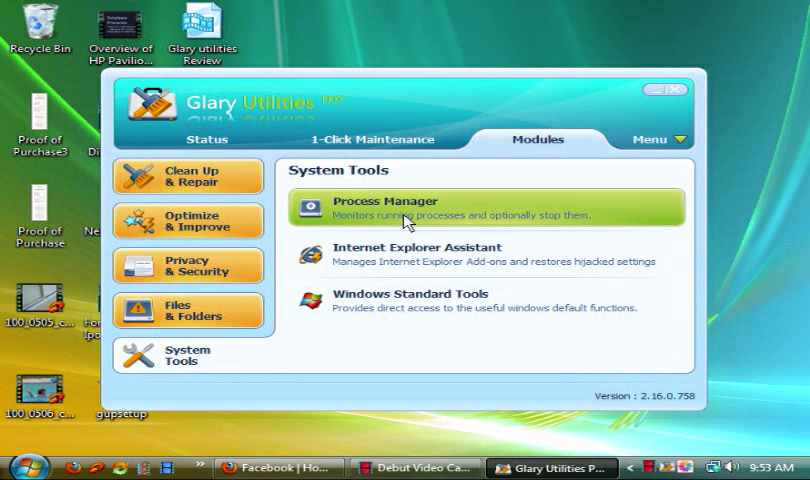
pyautogui.moveTo(420, 222)
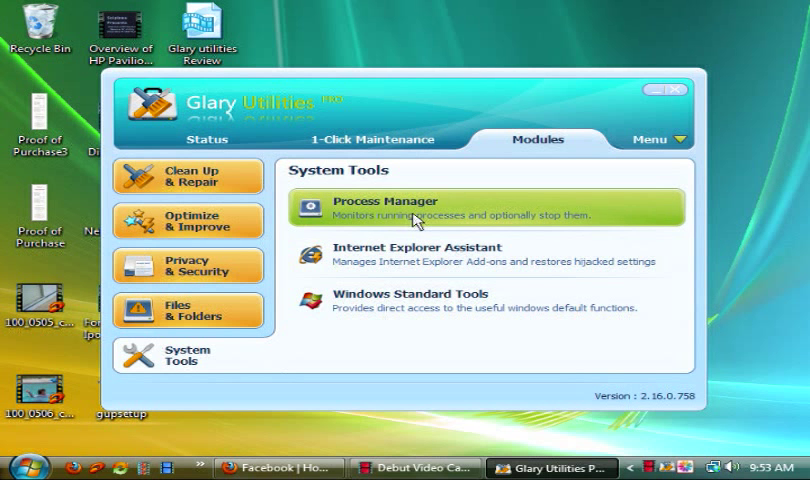
pyautogui.click(386, 208)
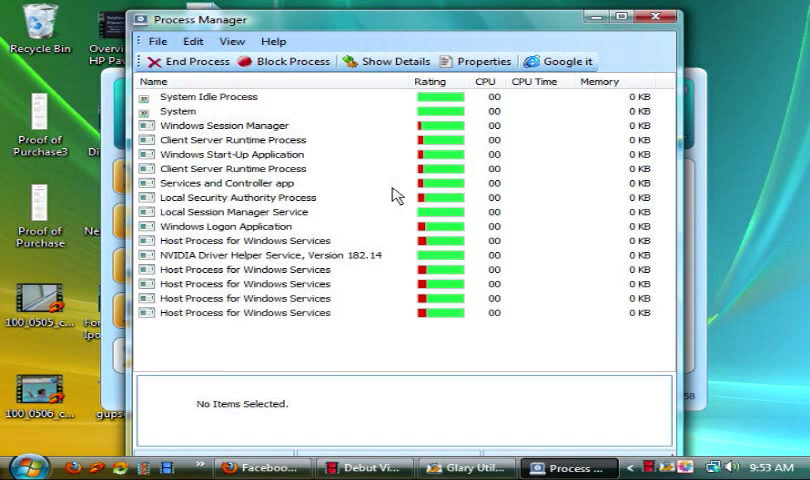
pyautogui.scroll(-3)
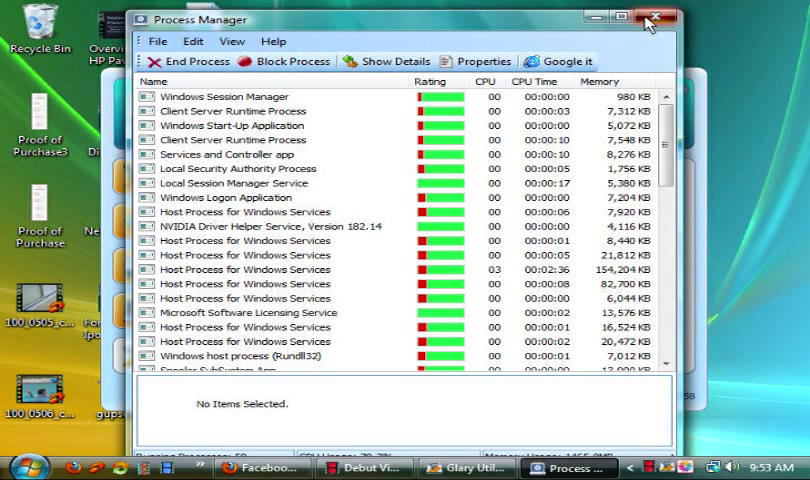
pyautogui.click(652, 18)
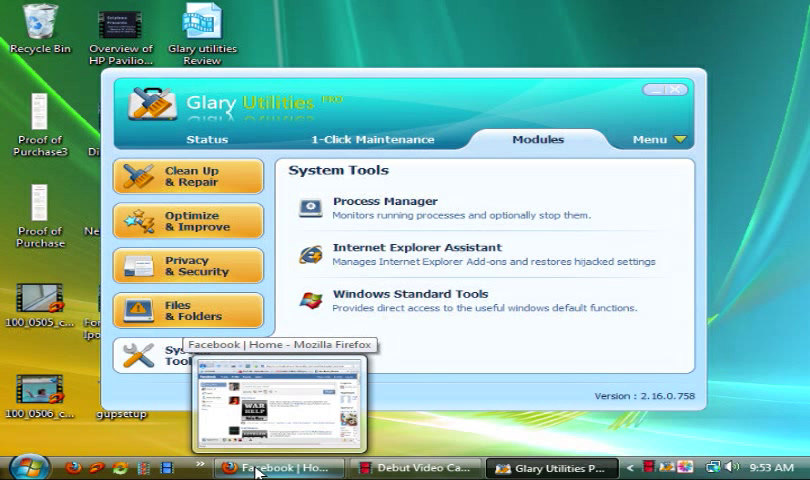
pyautogui.moveTo(260, 472)
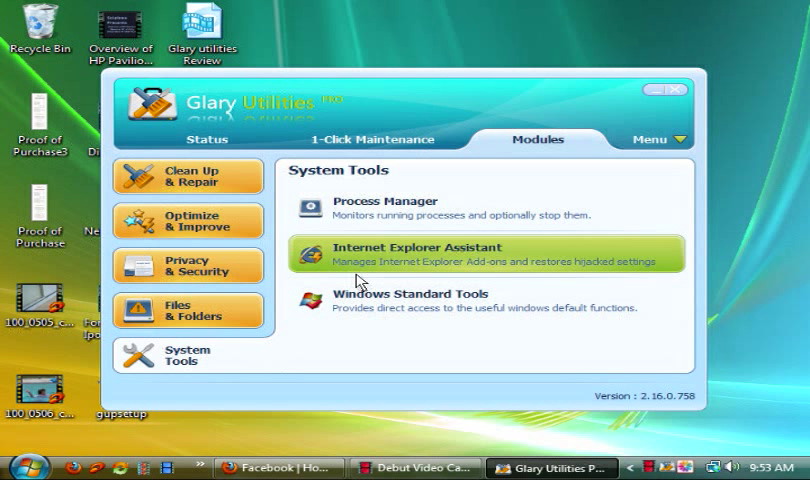
pyautogui.moveTo(364, 218)
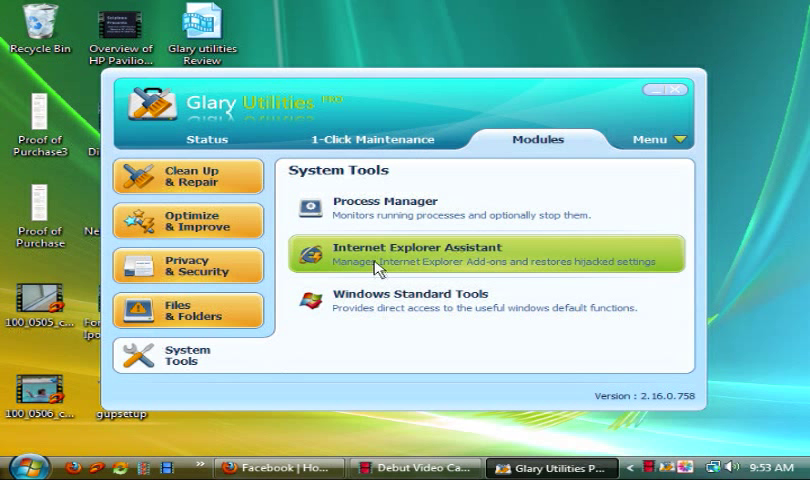
pyautogui.moveTo(484, 264)
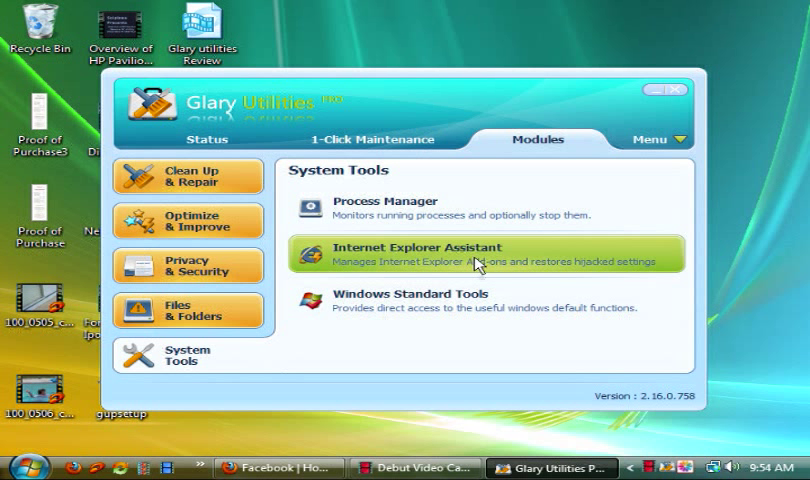
pyautogui.moveTo(410, 262)
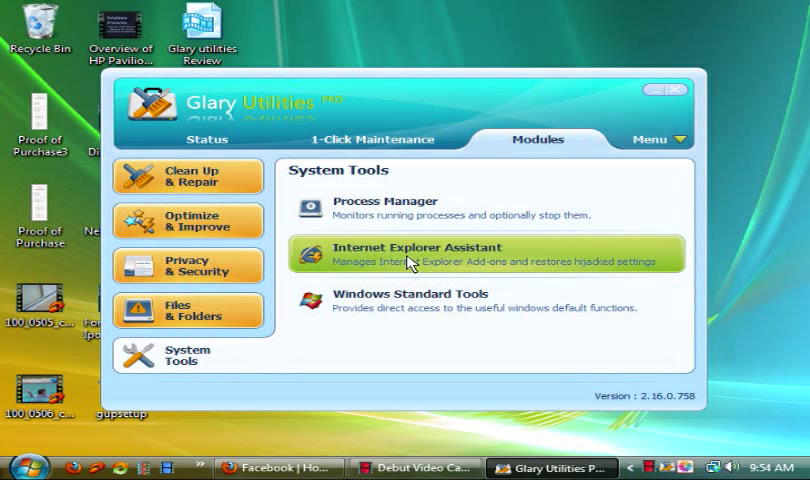
pyautogui.moveTo(368, 270)
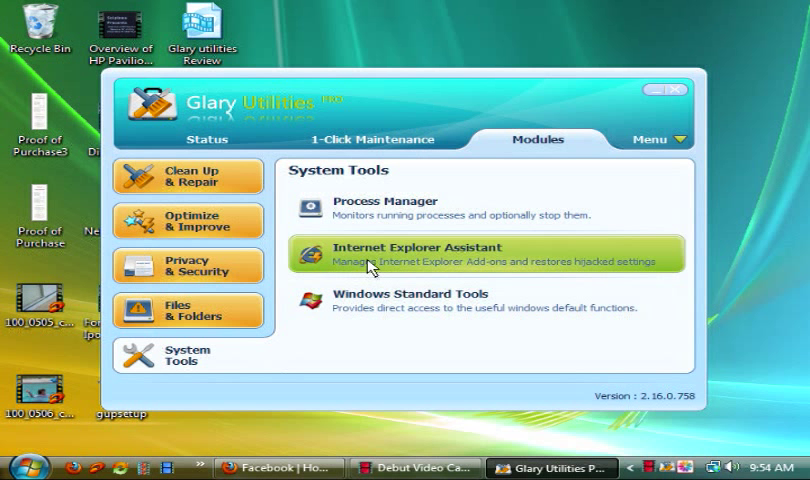
pyautogui.moveTo(368, 294)
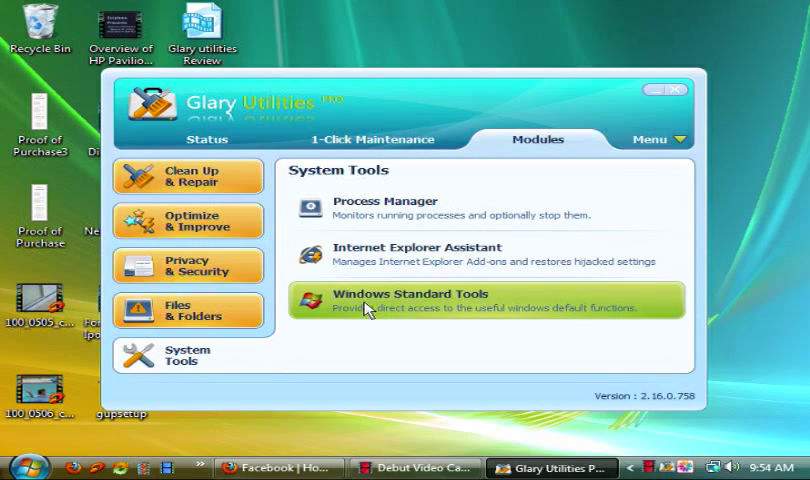
# - Review the Windows Standard Tools collection, then show the main Menu with Restore Center, Help, Settings, About
pyautogui.click(412, 300)
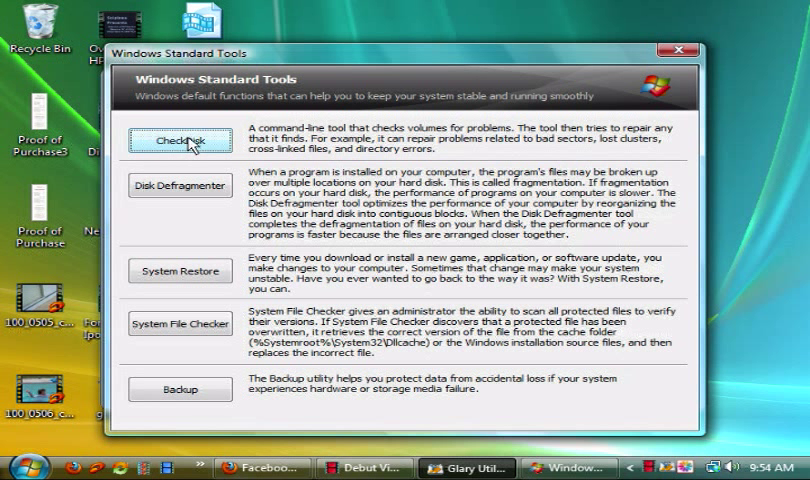
pyautogui.moveTo(200, 148)
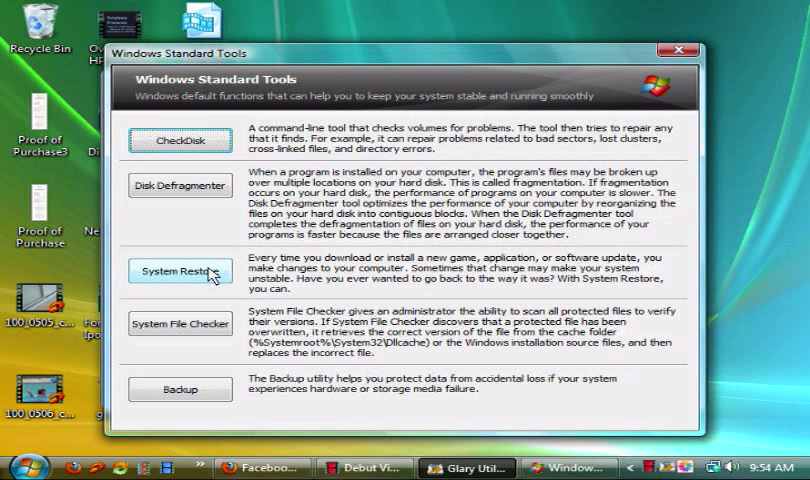
pyautogui.moveTo(196, 288)
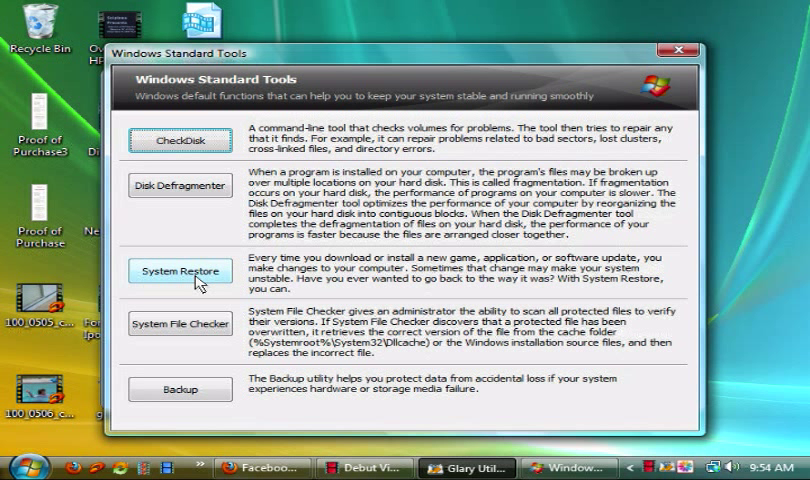
pyautogui.moveTo(196, 334)
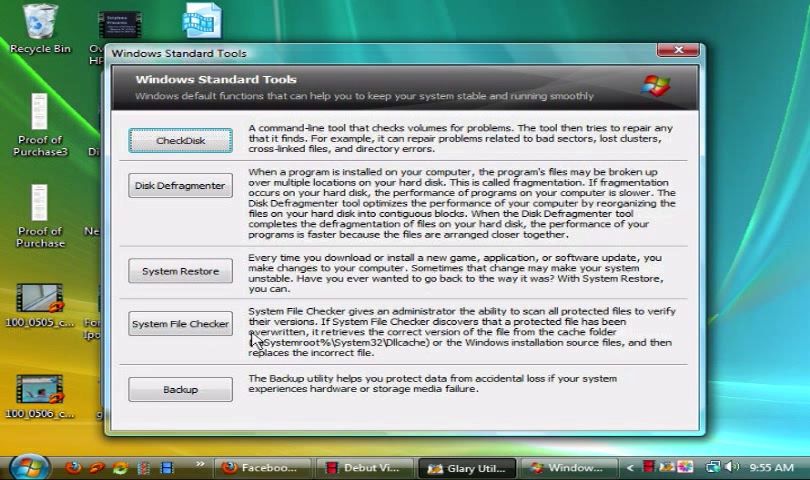
pyautogui.moveTo(206, 368)
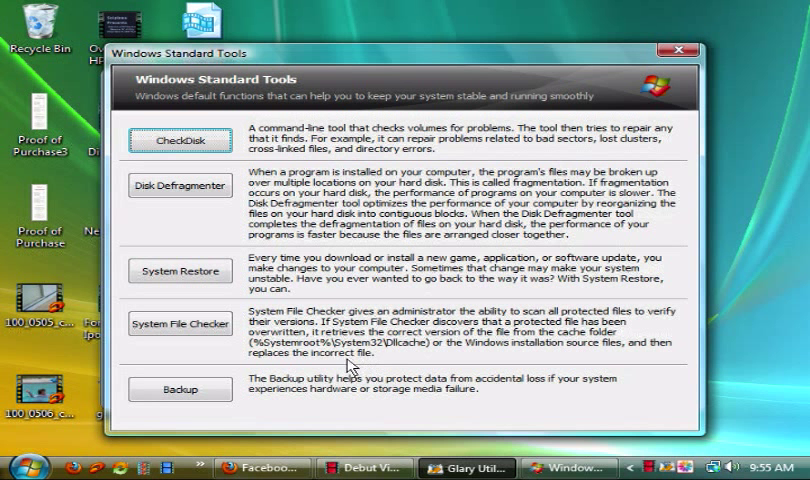
pyautogui.moveTo(266, 408)
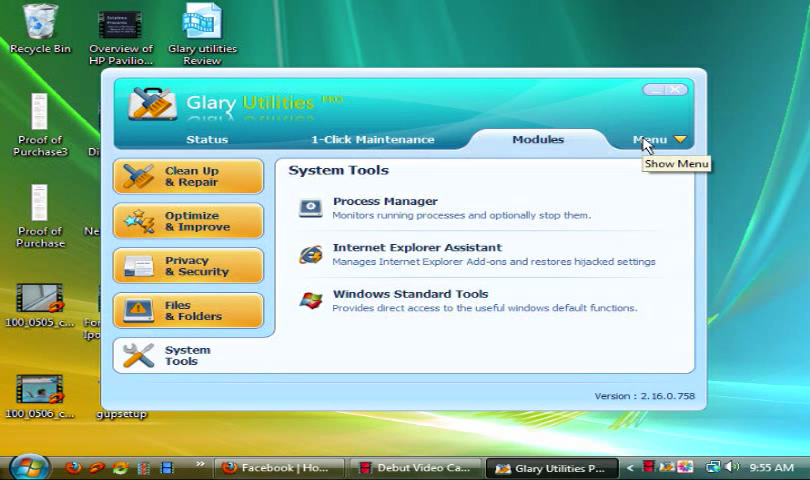
pyautogui.click(662, 140)
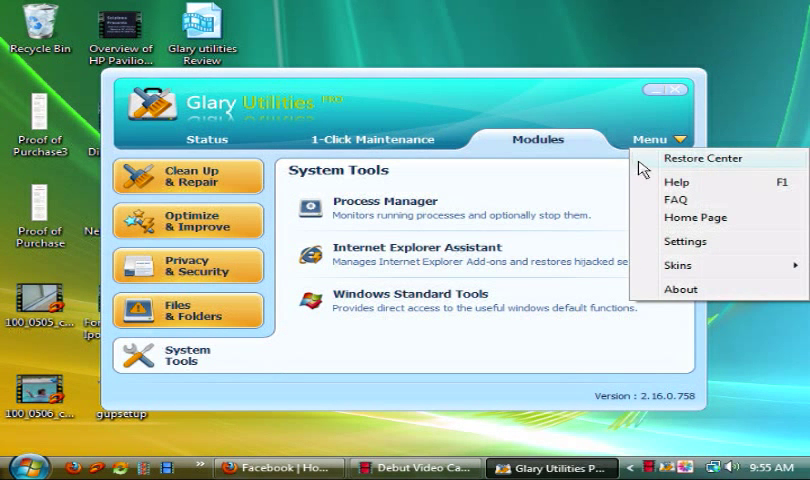